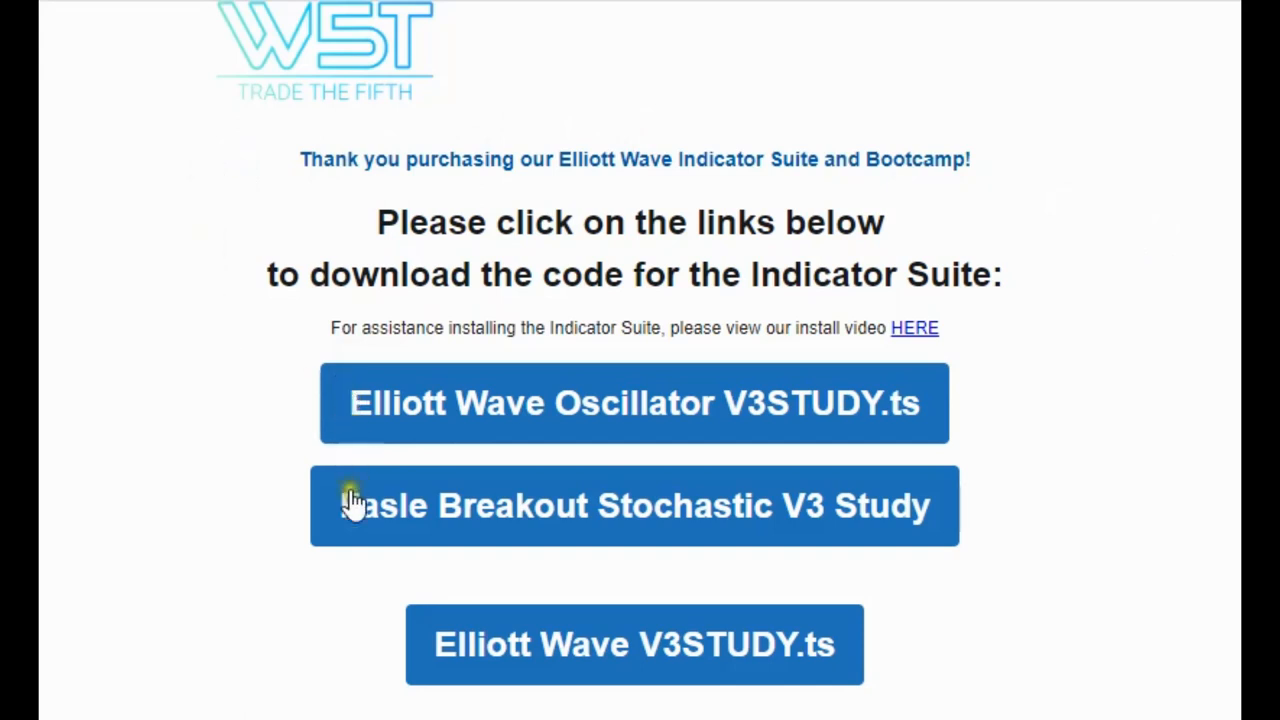
mouse_move(430, 420)
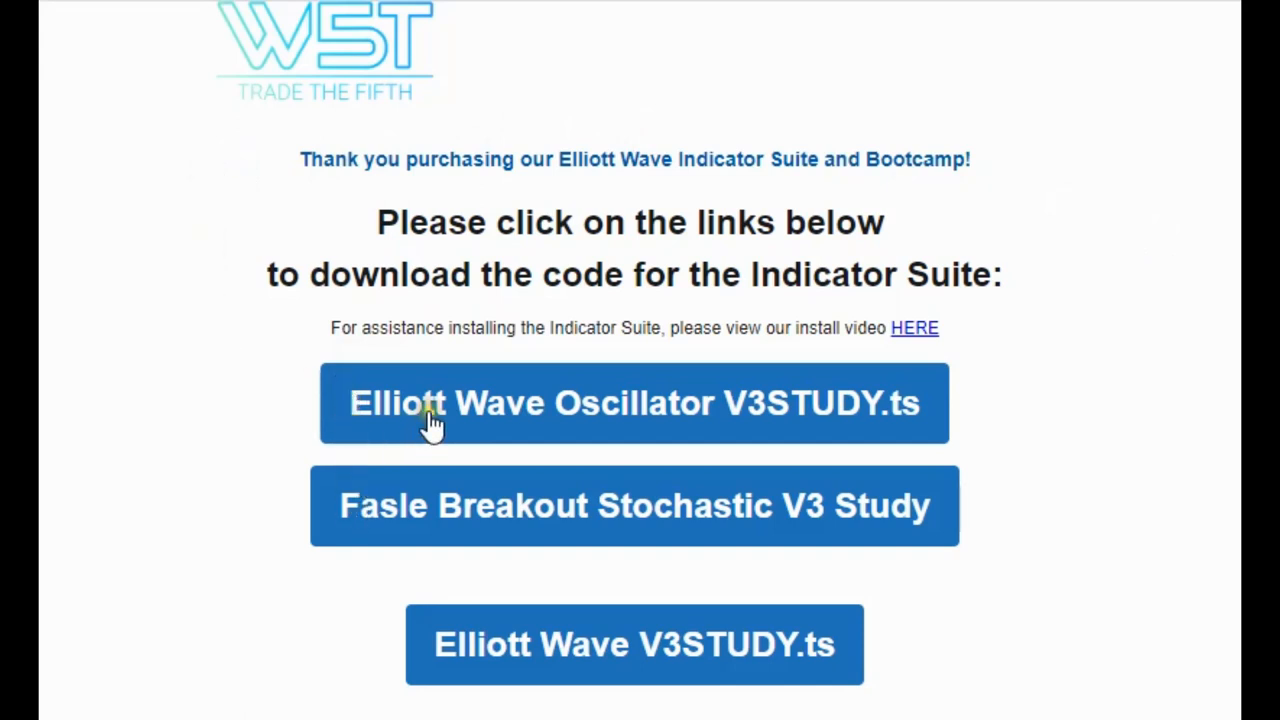
mouse_move(485, 655)
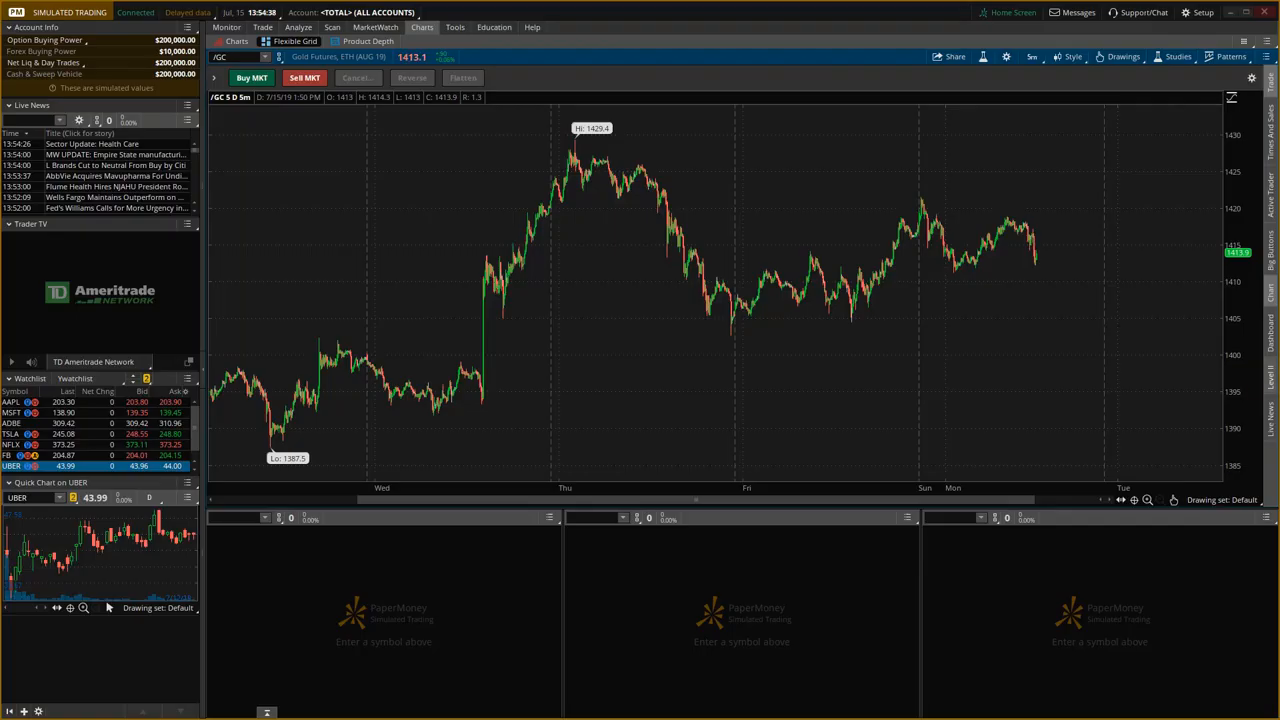
mouse_move(921, 308)
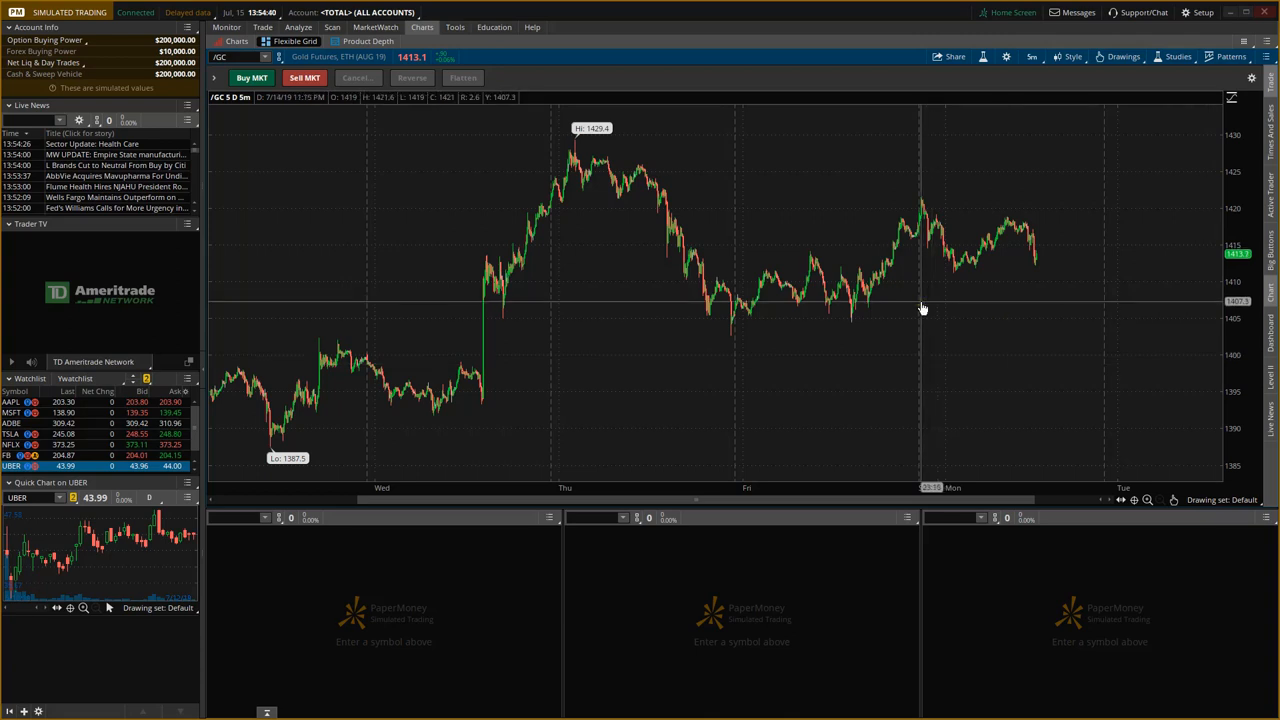
mouse_move(1050, 365)
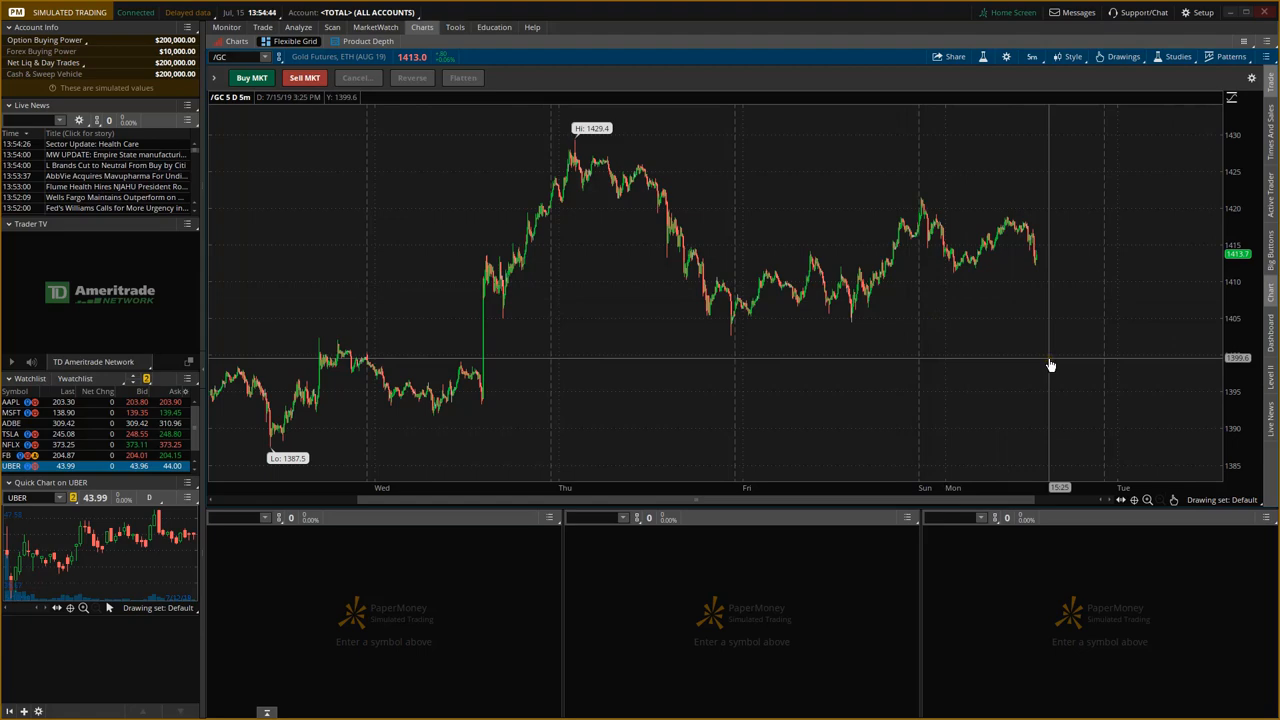
mouse_move(990, 100)
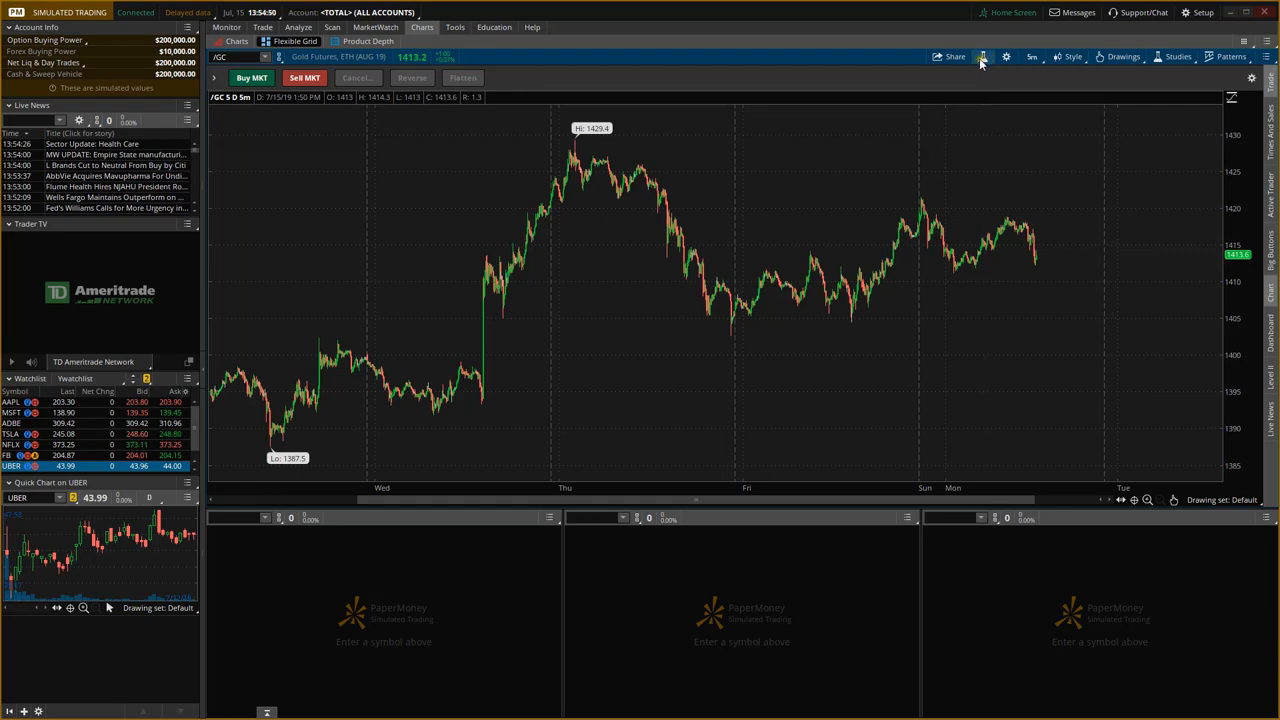
Open Edit Studies and Strategies from the /GC chart's Studies beaker icon
click(1178, 56)
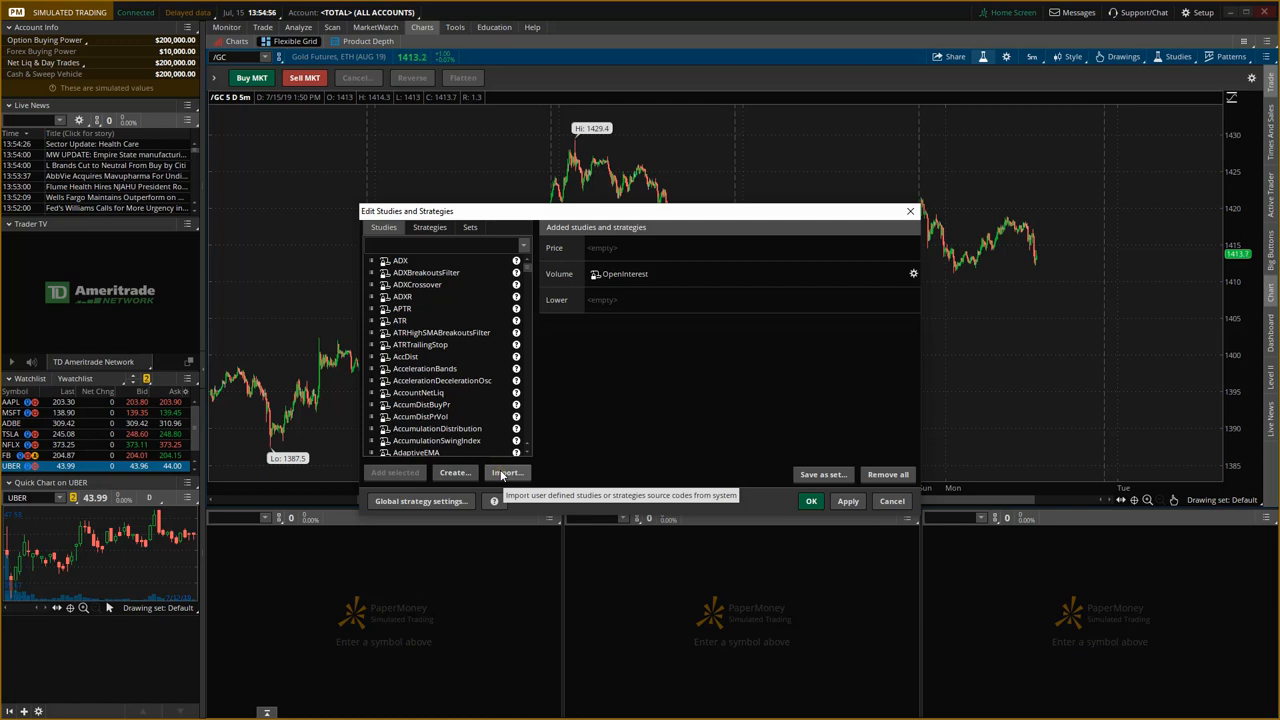
Import the Elliott oscillator, Elliott Wave and false breakout stochastic WST .ts files from Downloads
click(506, 472)
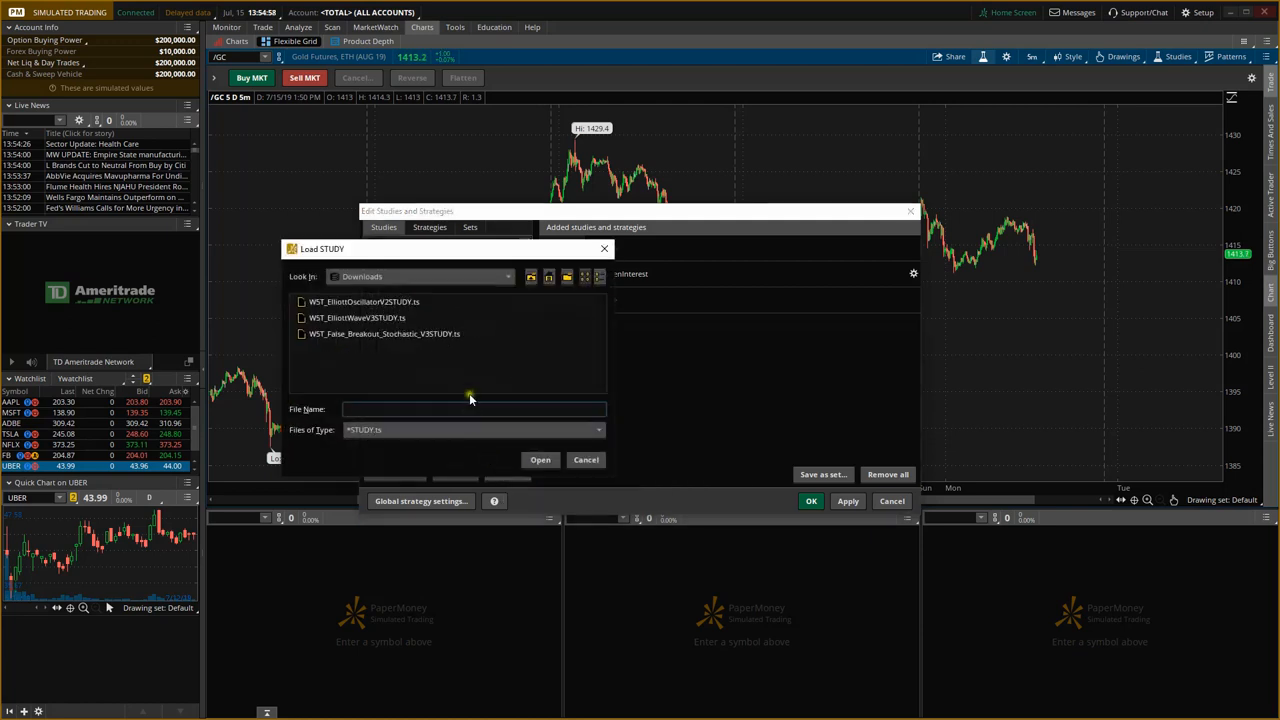
mouse_move(487, 378)
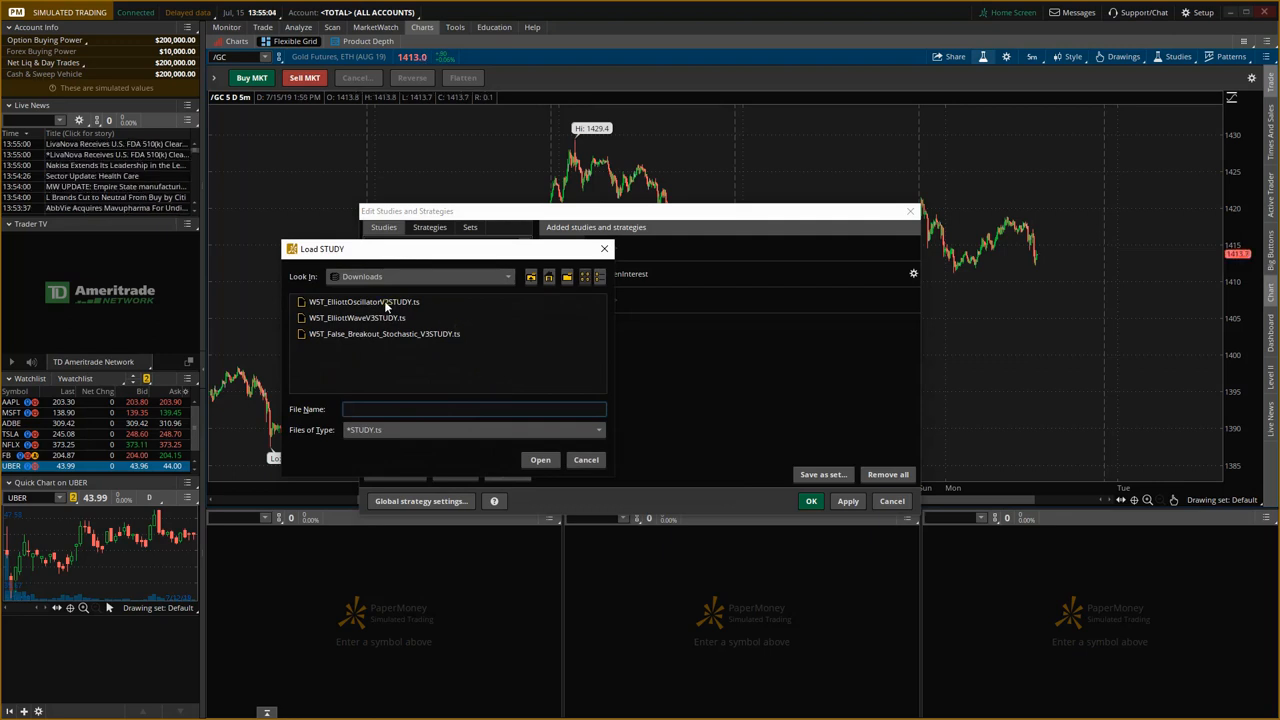
click(365, 301)
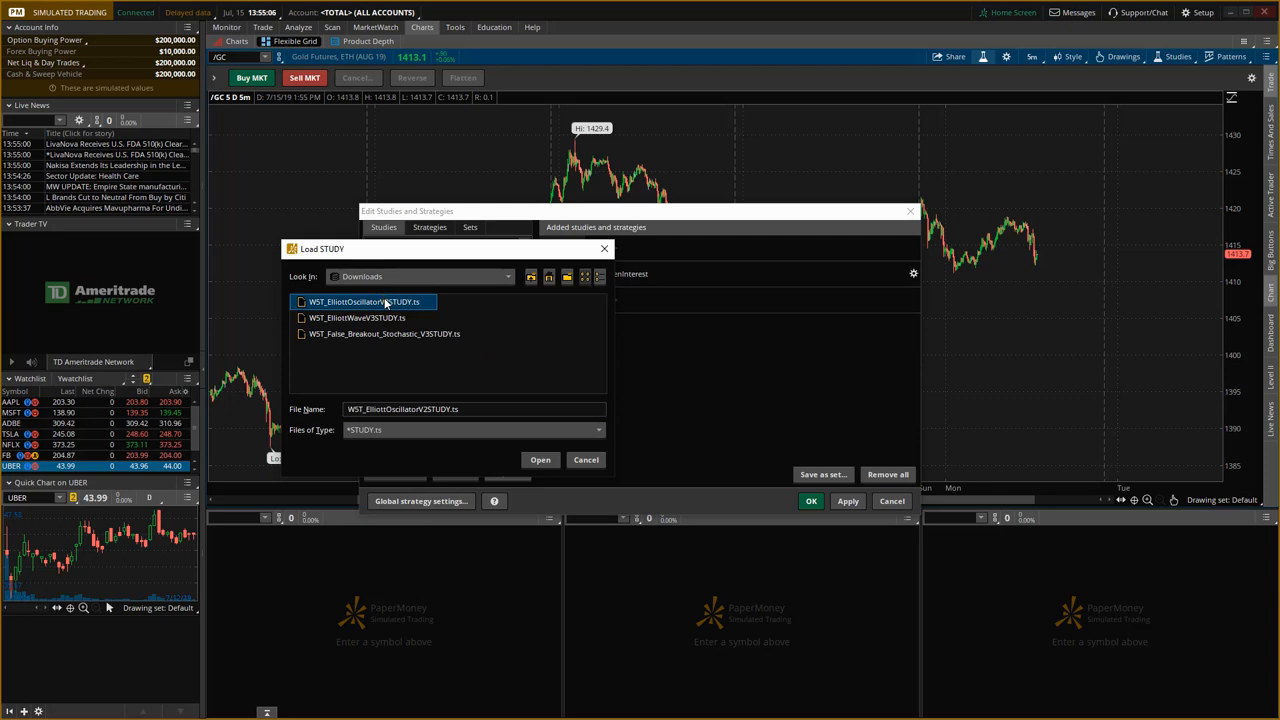
click(357, 317)
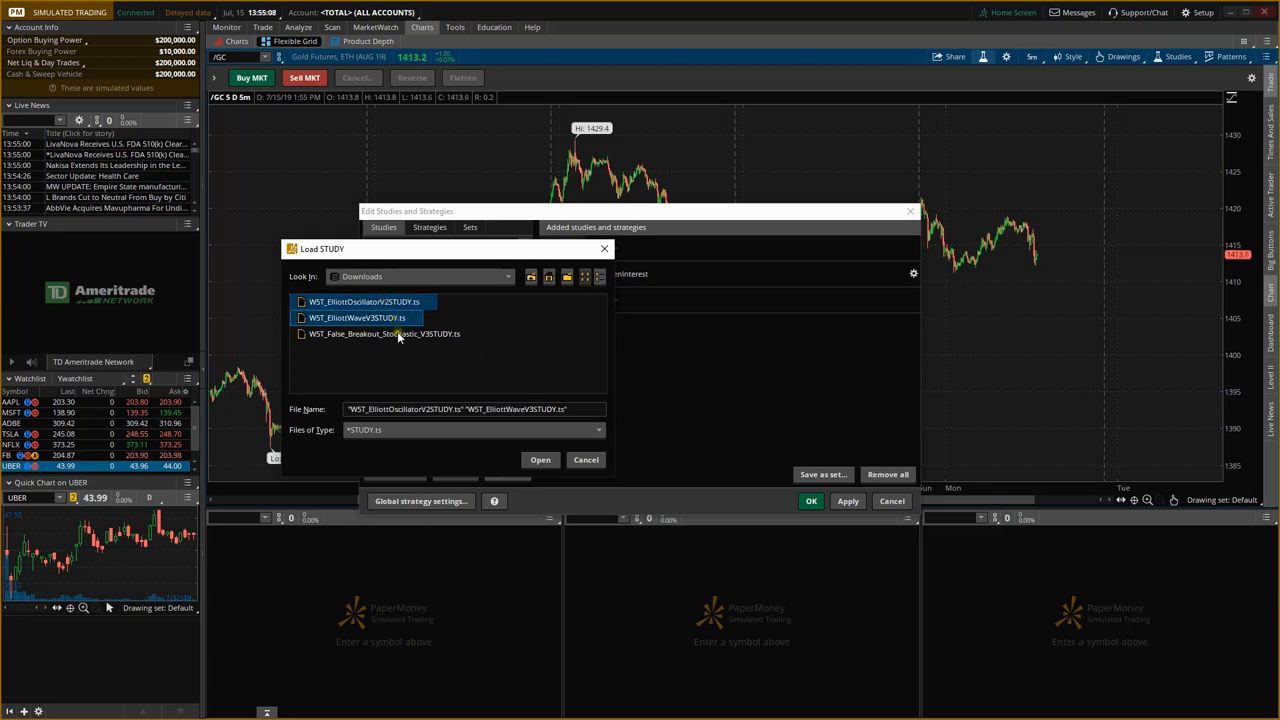
click(384, 334)
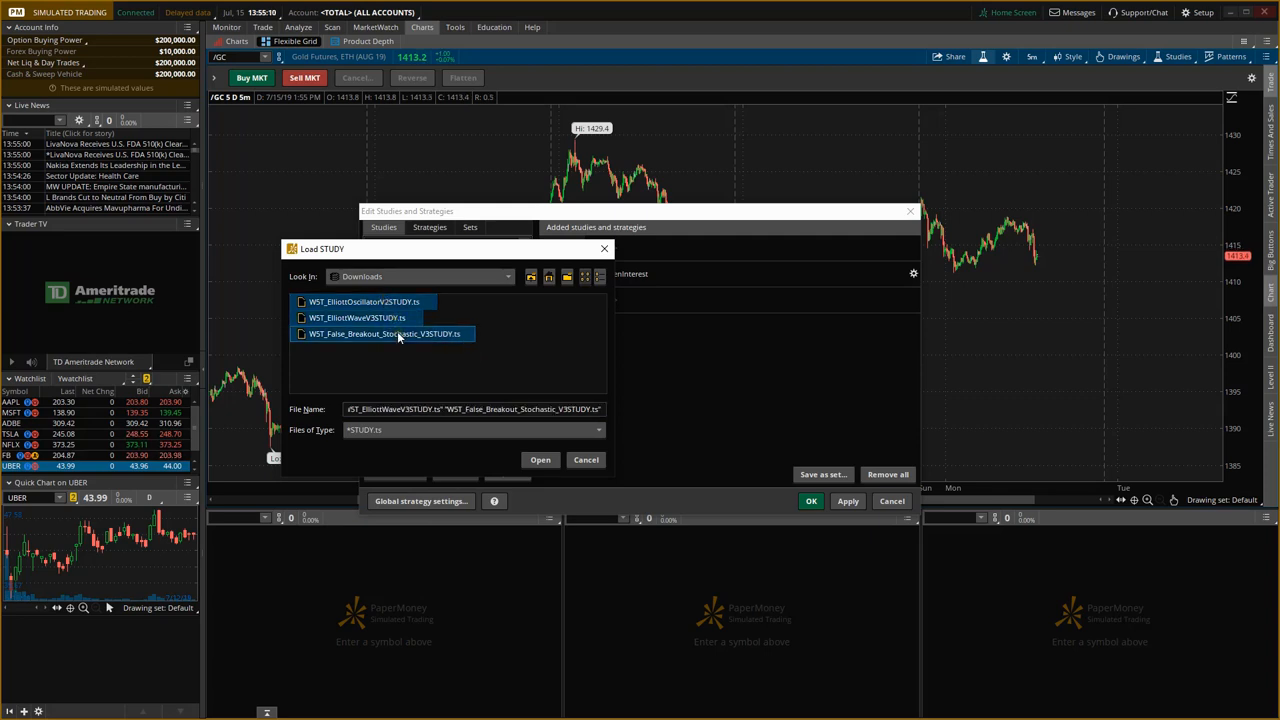
mouse_move(425, 327)
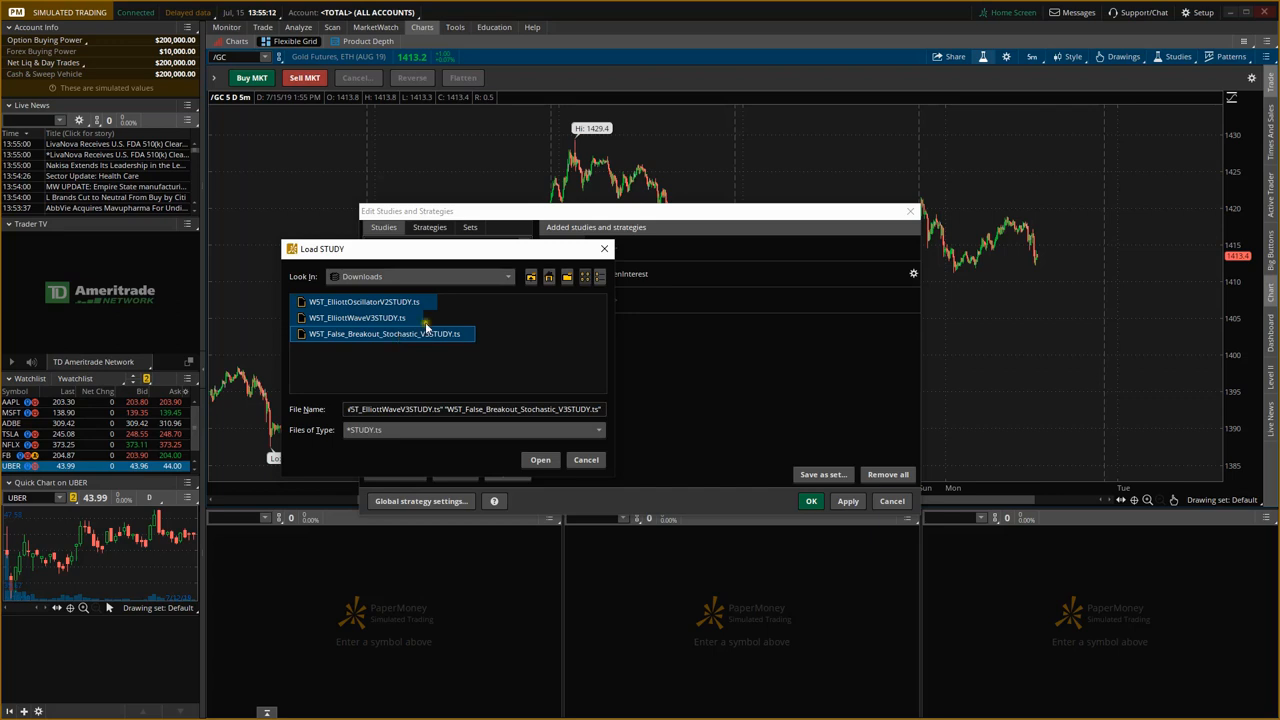
click(540, 459)
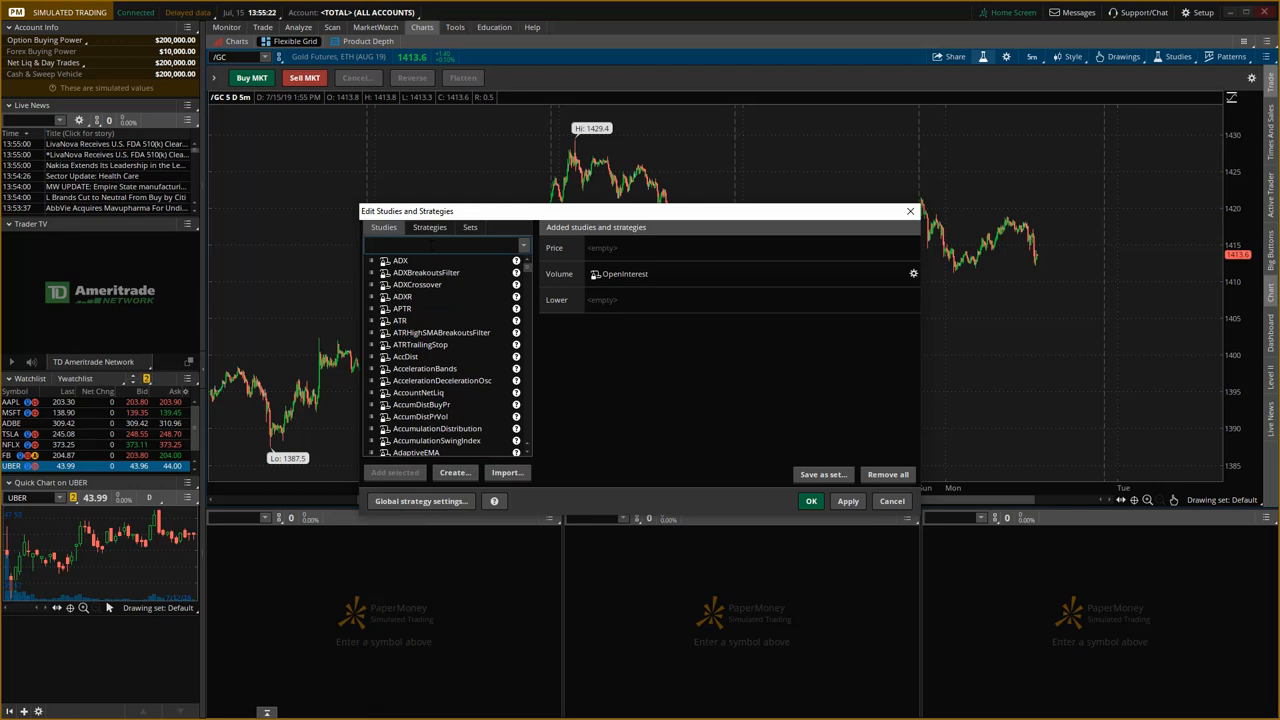
Search for WST and add the Elliott Oscillator, Elliott Wave and False Breakout Stochastic studies, then apply
text(w5t)
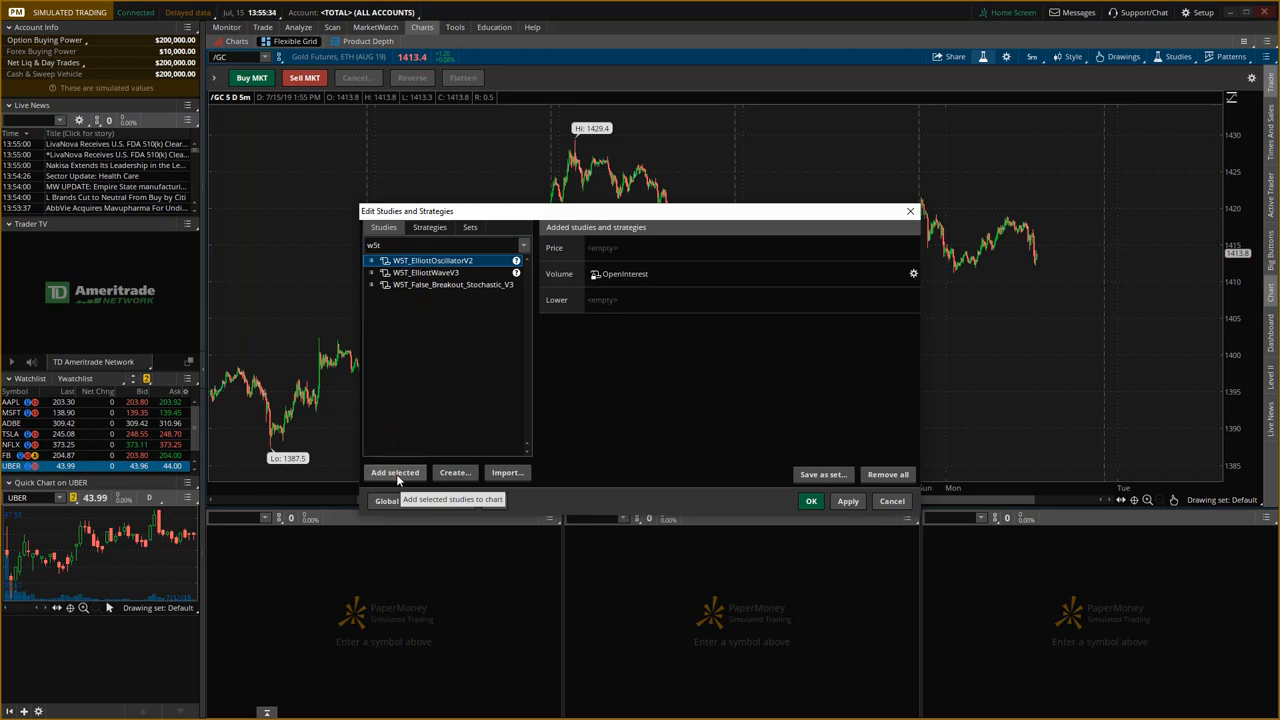
click(394, 472)
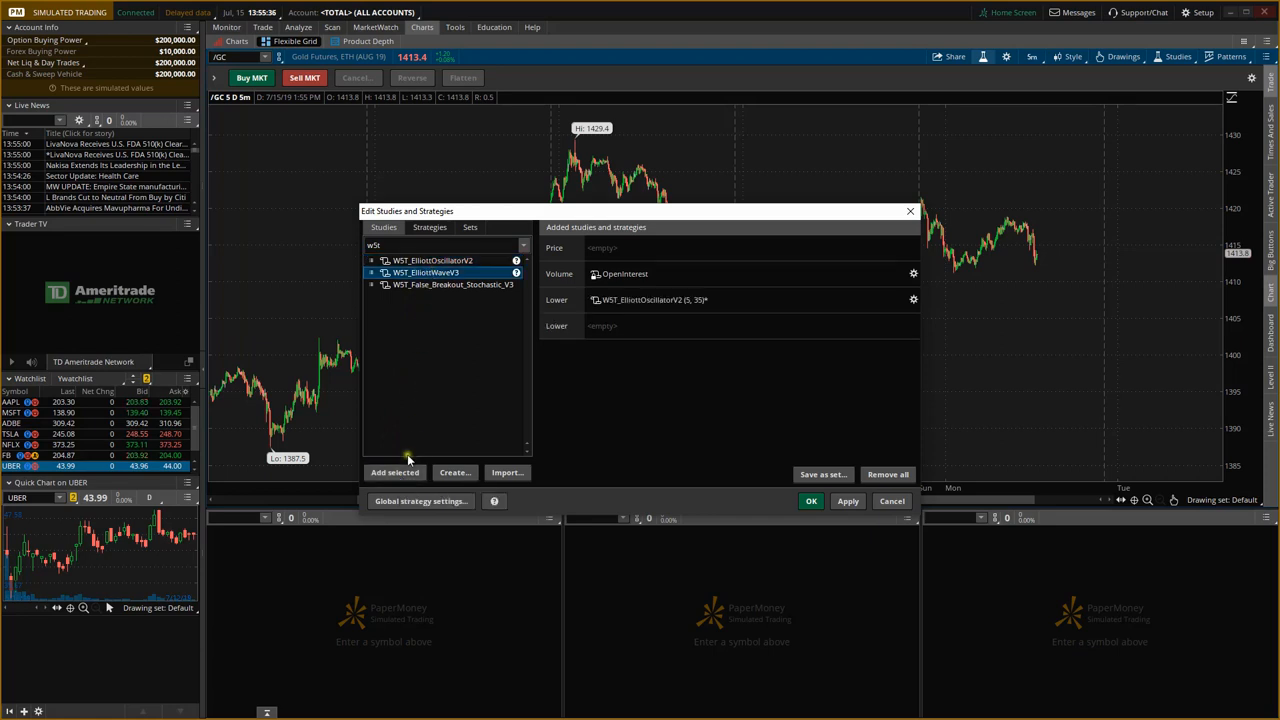
click(453, 284)
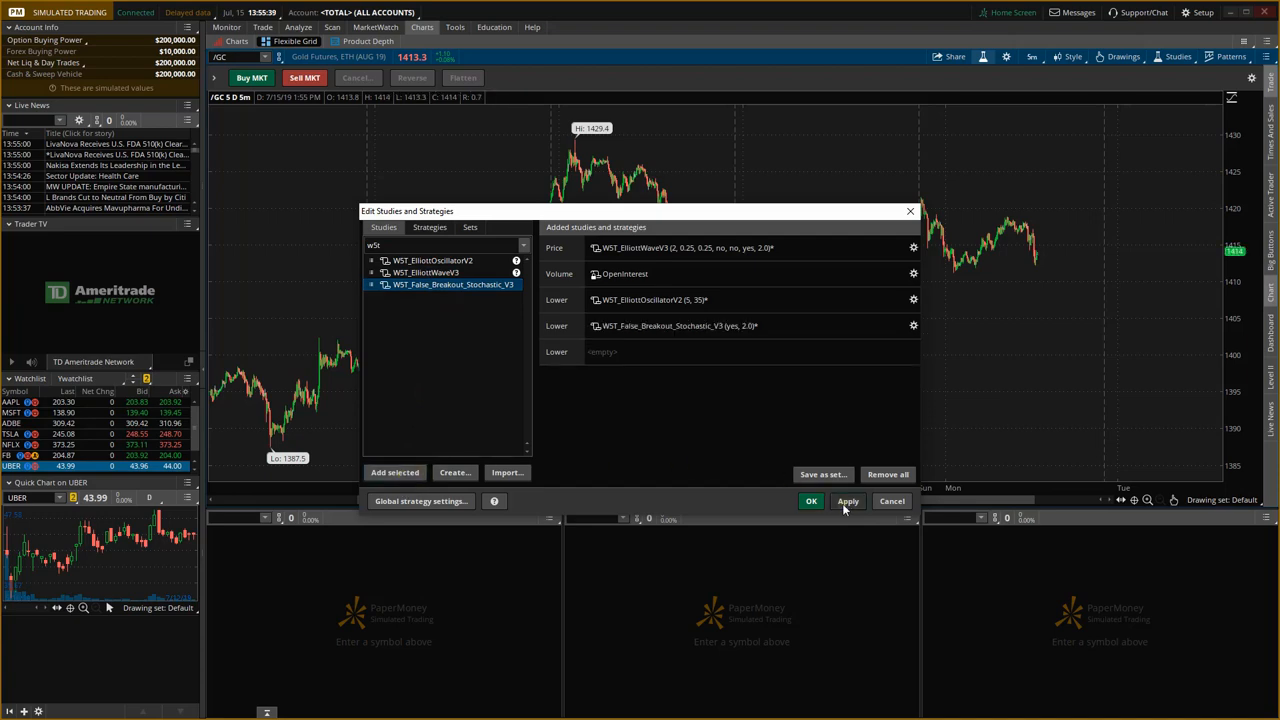
click(811, 501)
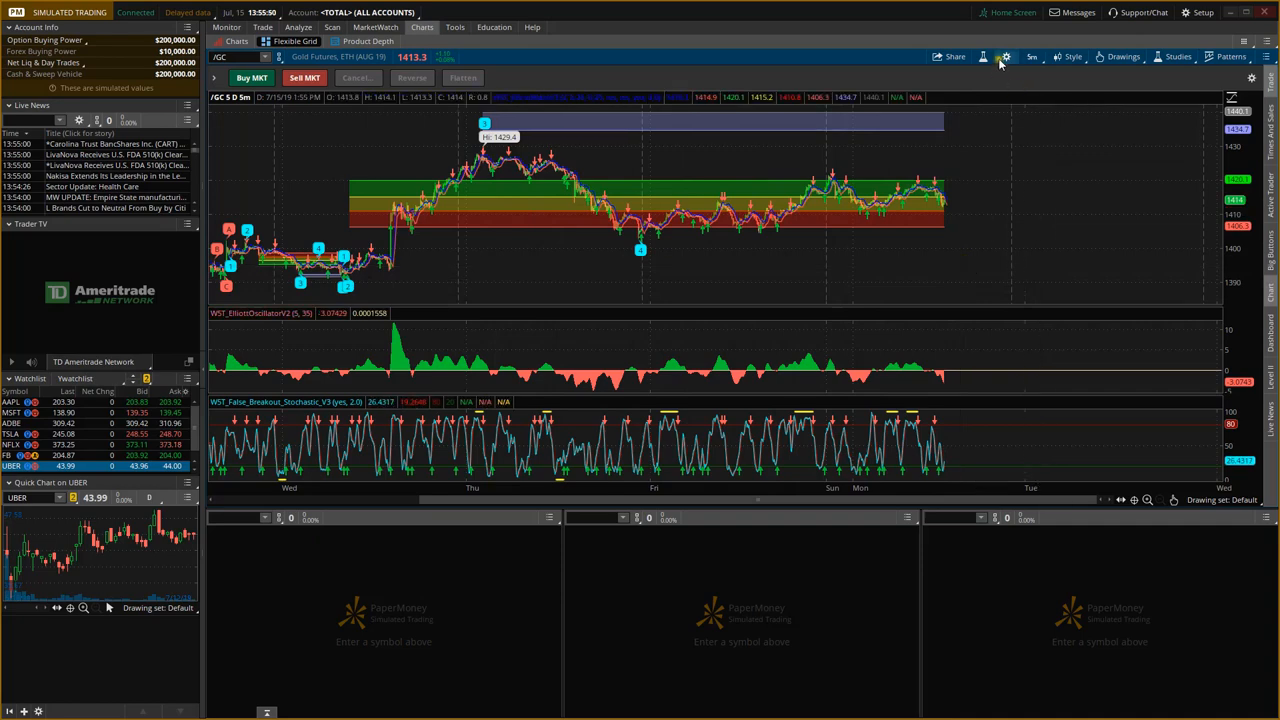
Uncheck Show volume subgraph under Chart Settings' Equities tab and confirm
click(1006, 57)
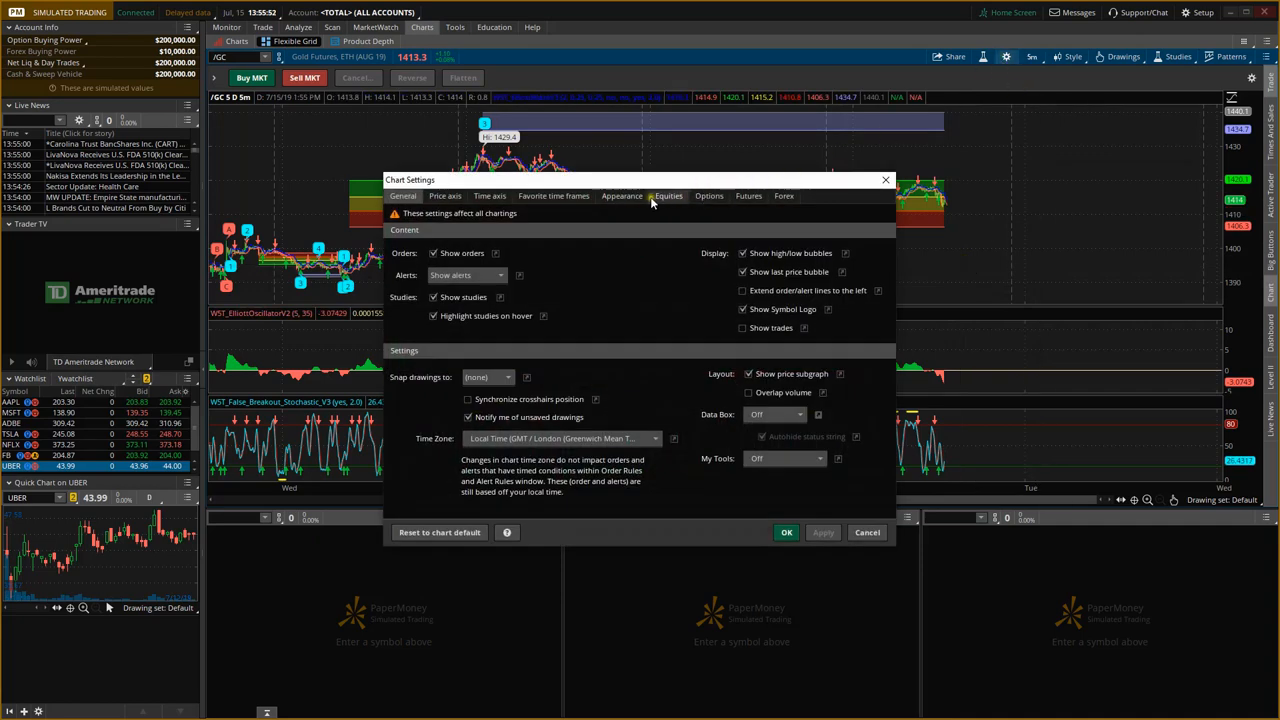
click(668, 195)
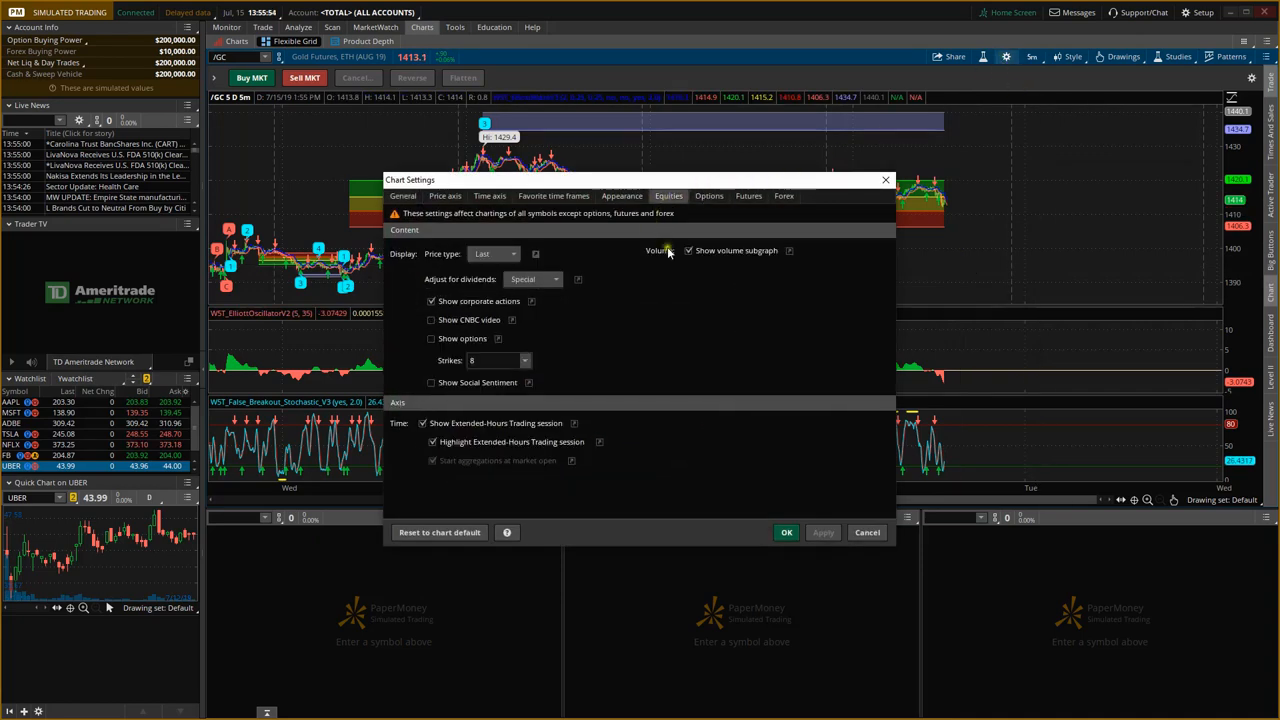
click(689, 250)
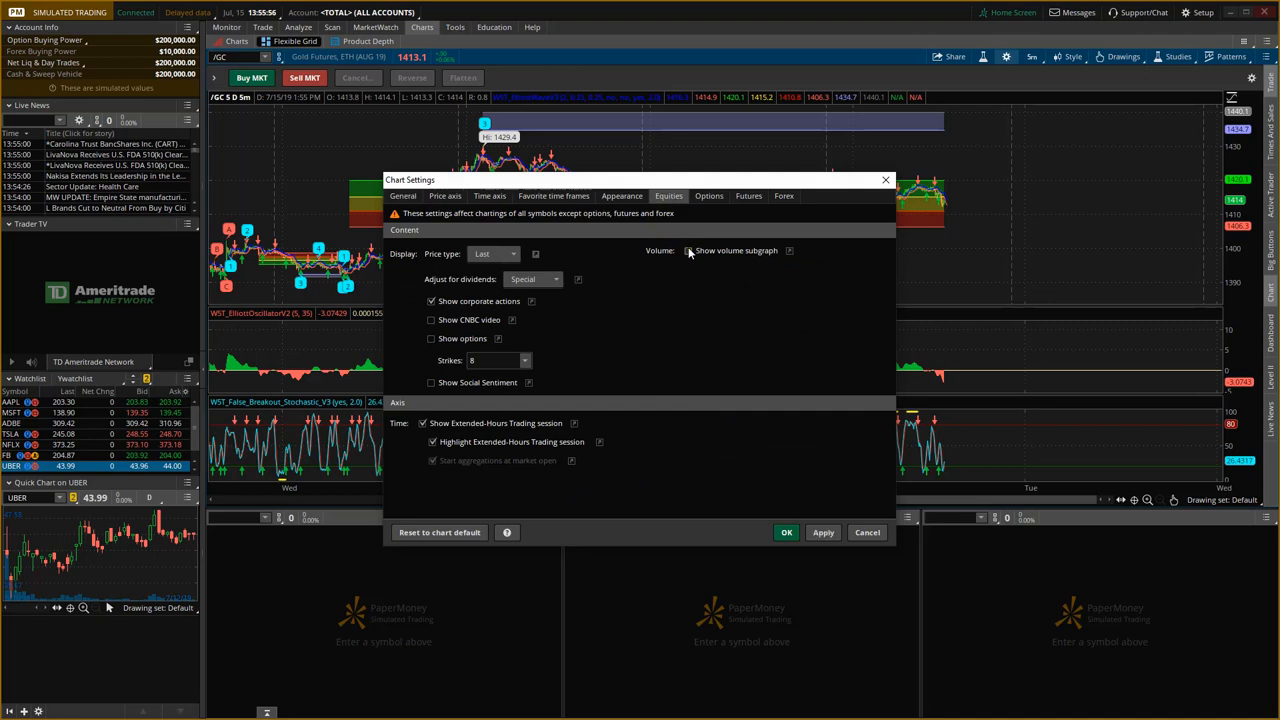
click(688, 250)
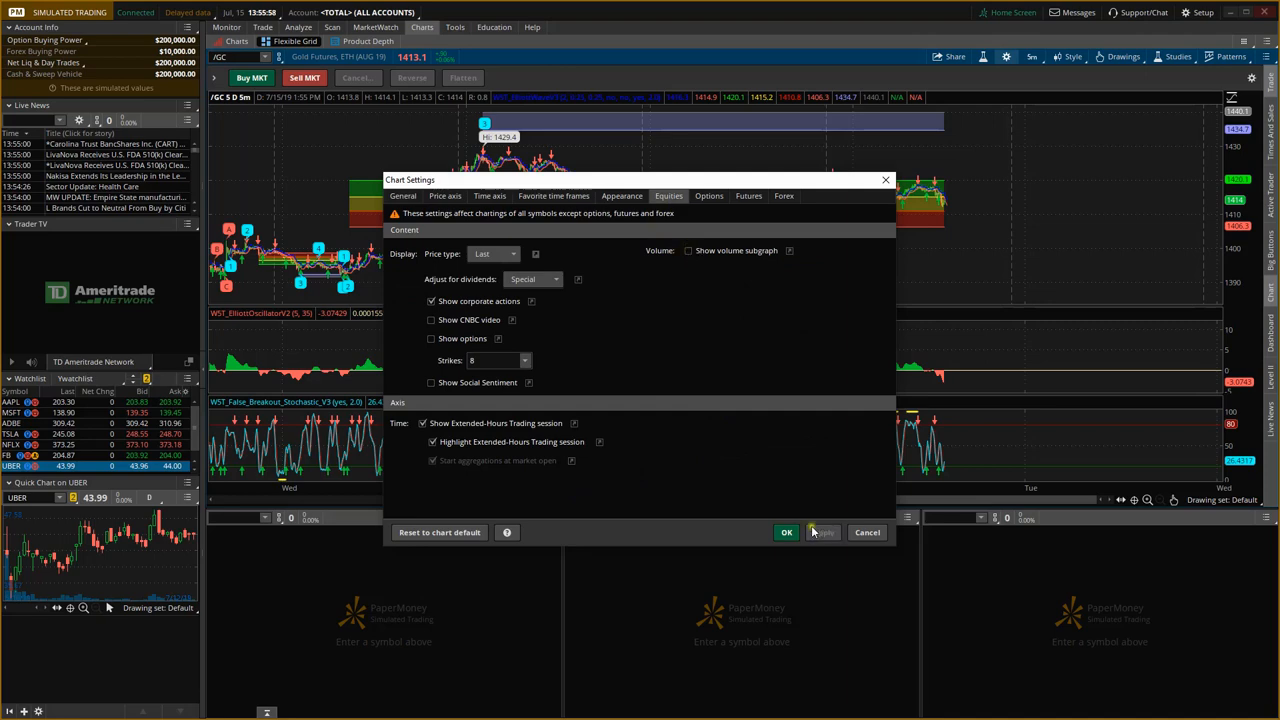
click(786, 532)
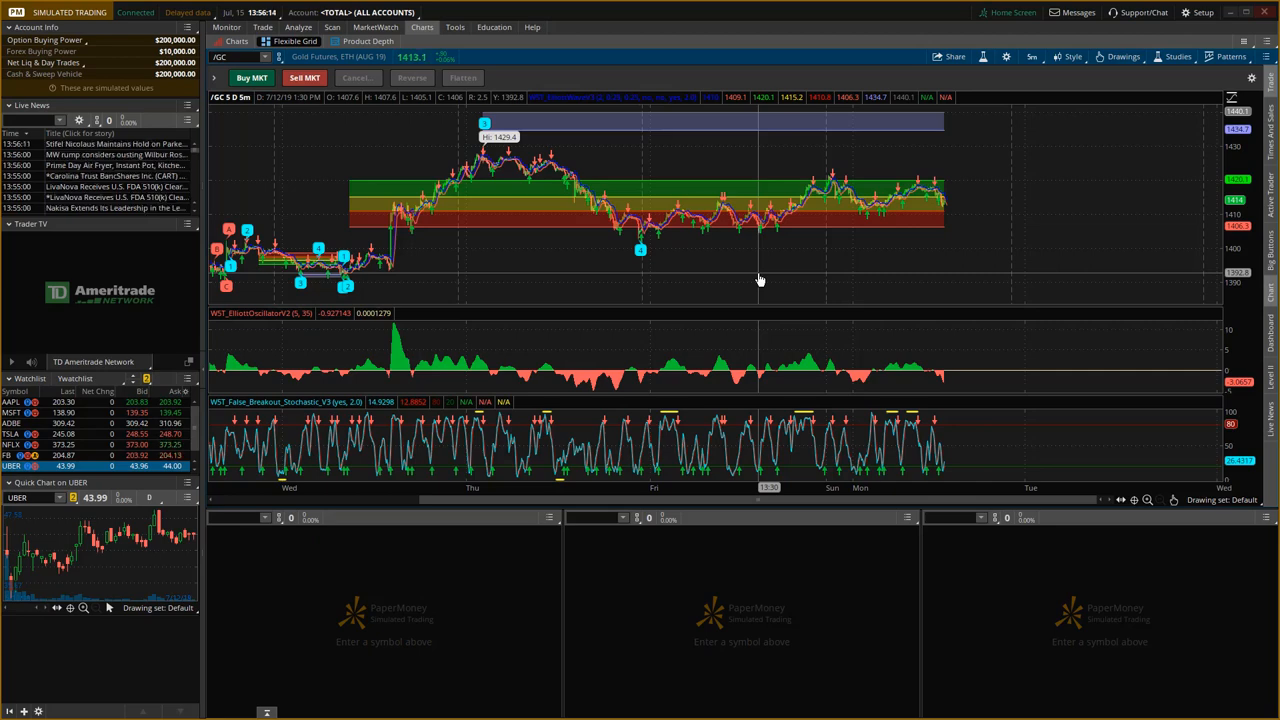
mouse_move(660, 425)
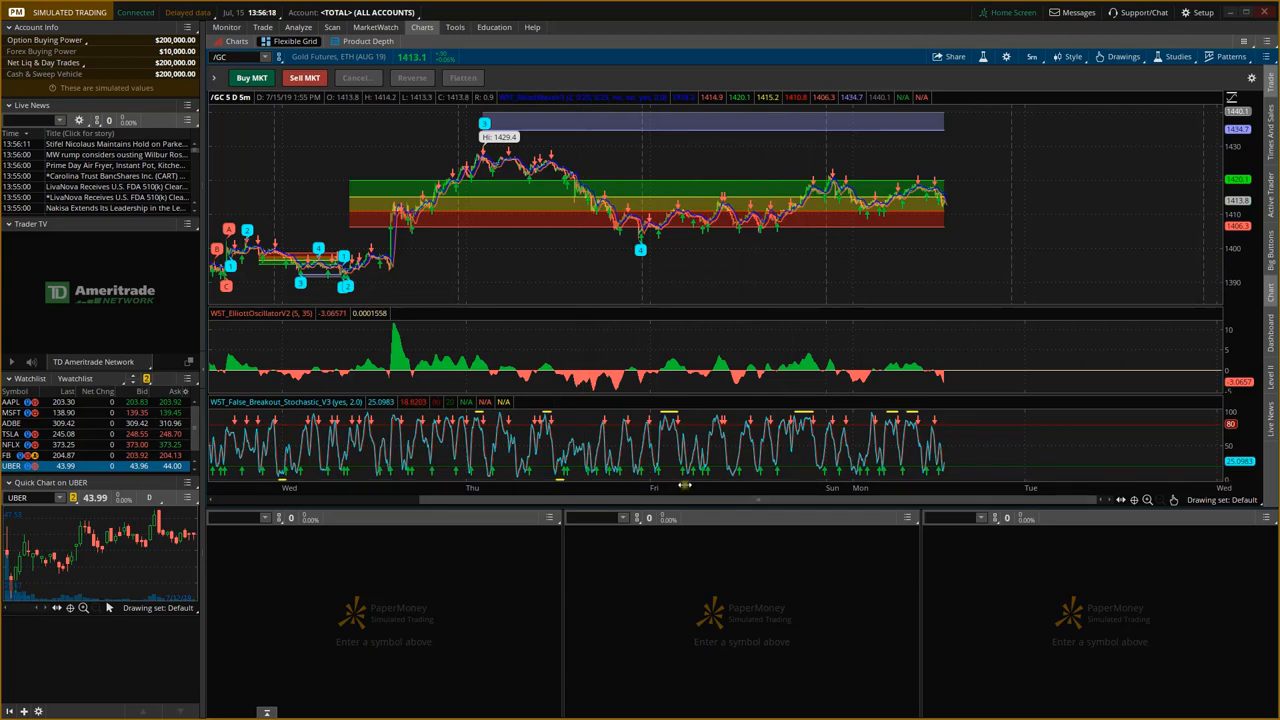
mouse_move(510, 217)
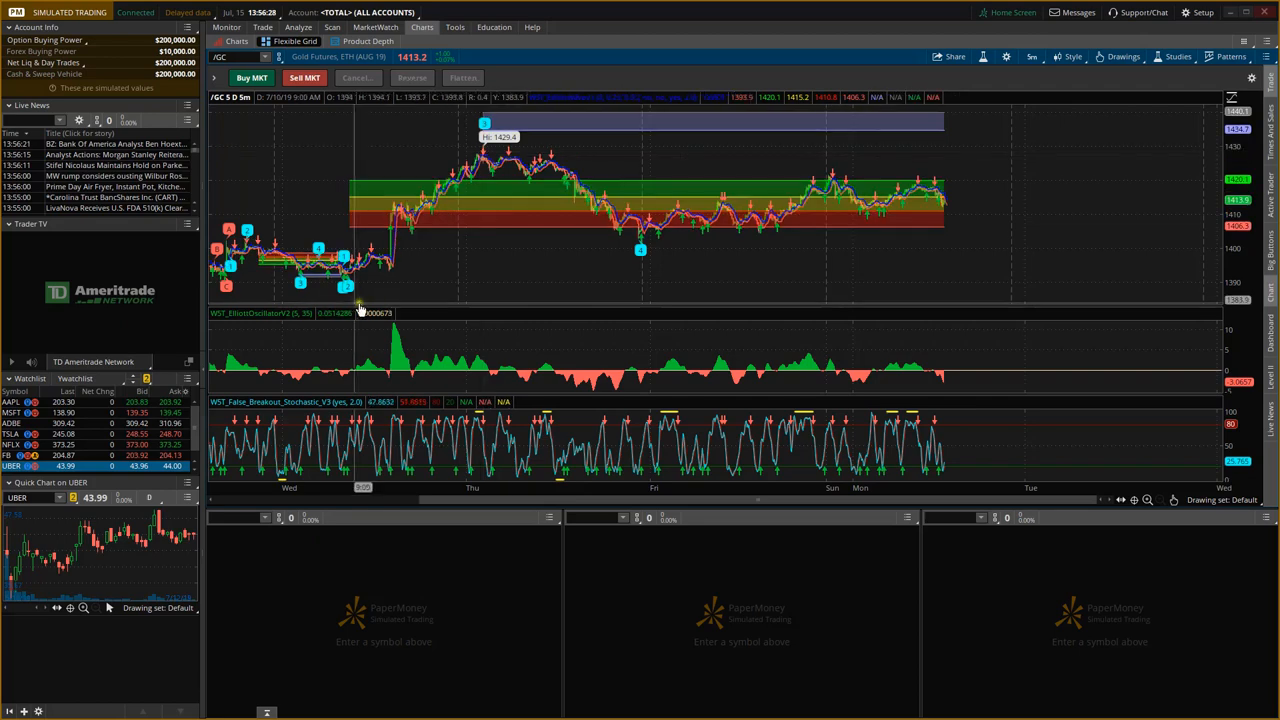
mouse_move(357, 307)
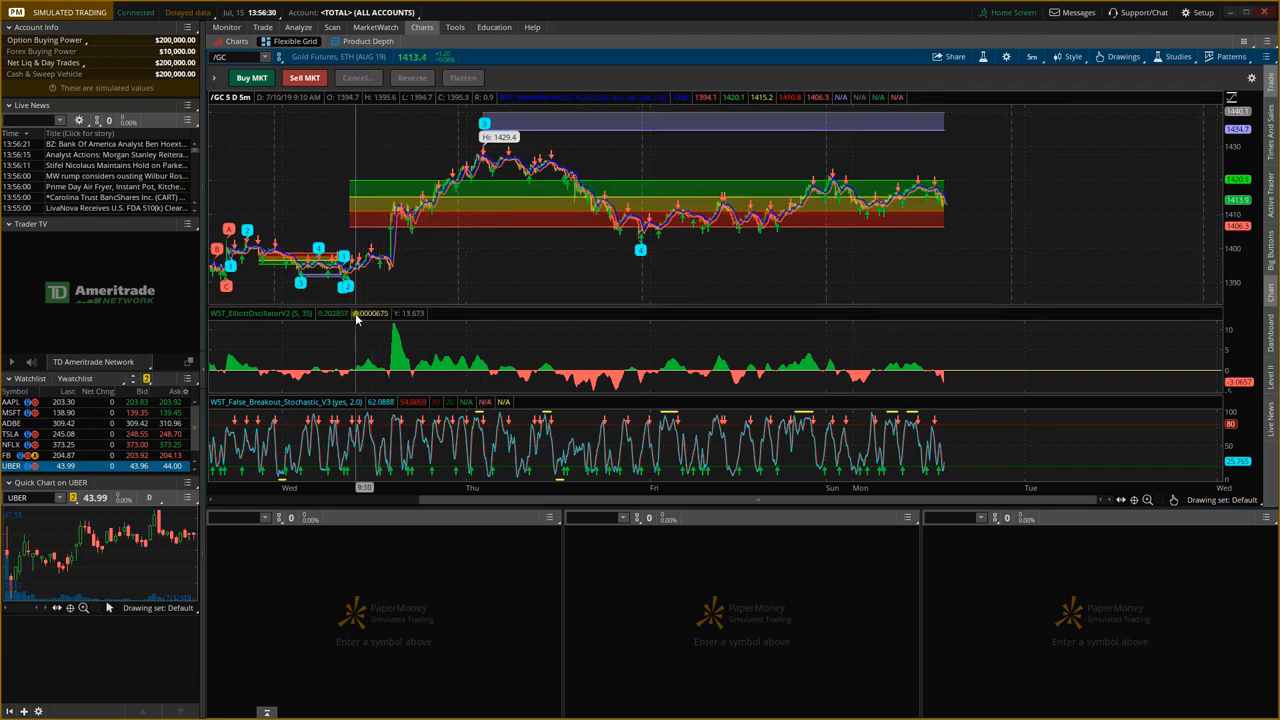
mouse_move(380, 320)
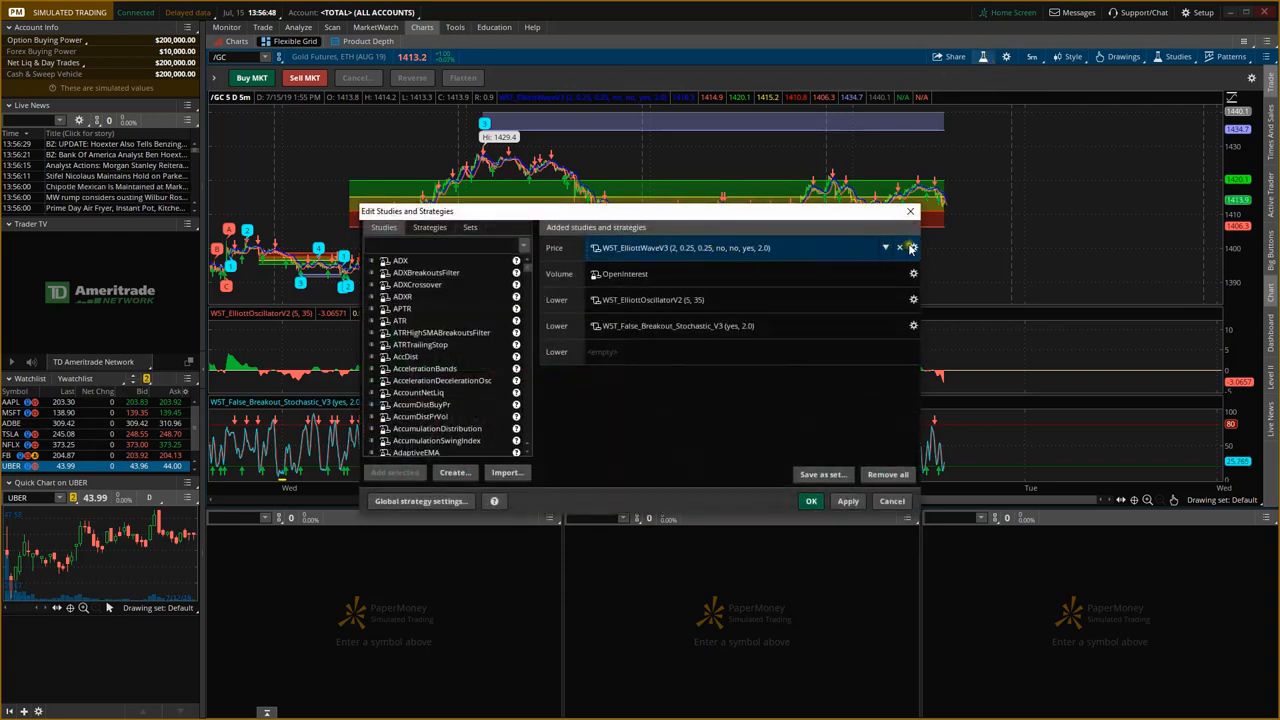
Set WST_ElliottWaveV3's start bar to 868 and apply it to the /GC chart
click(912, 247)
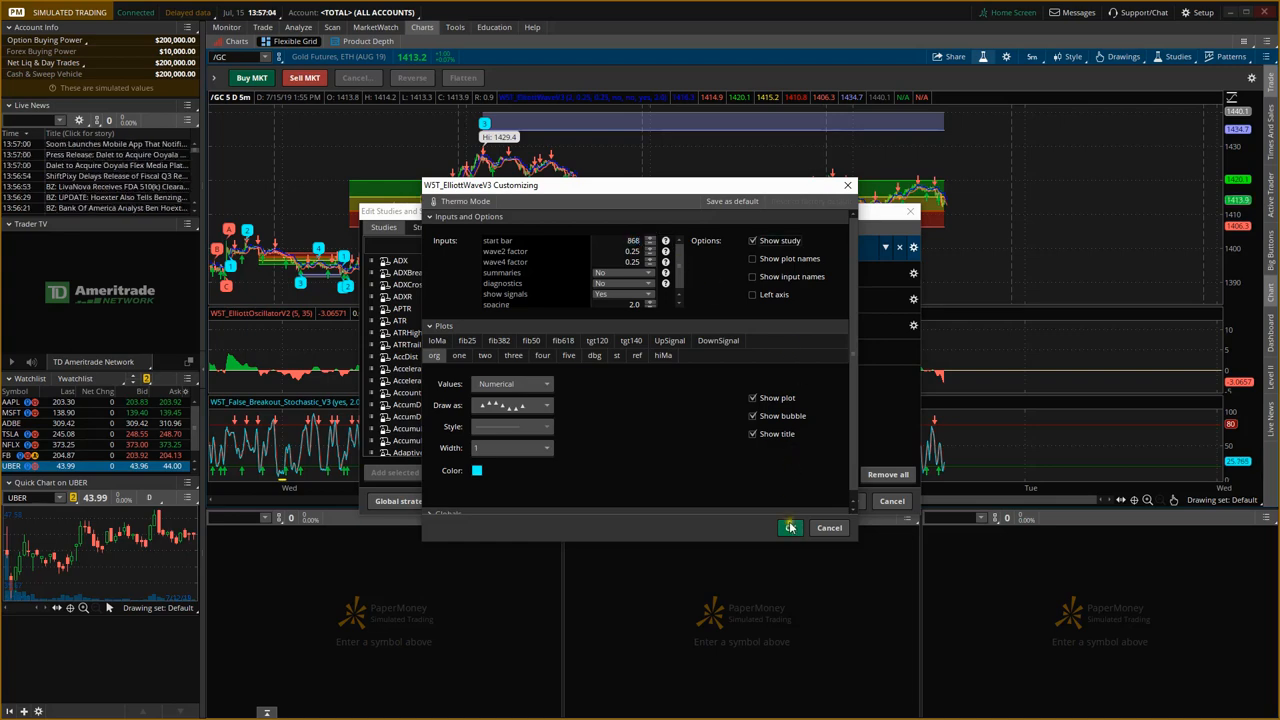
click(790, 527)
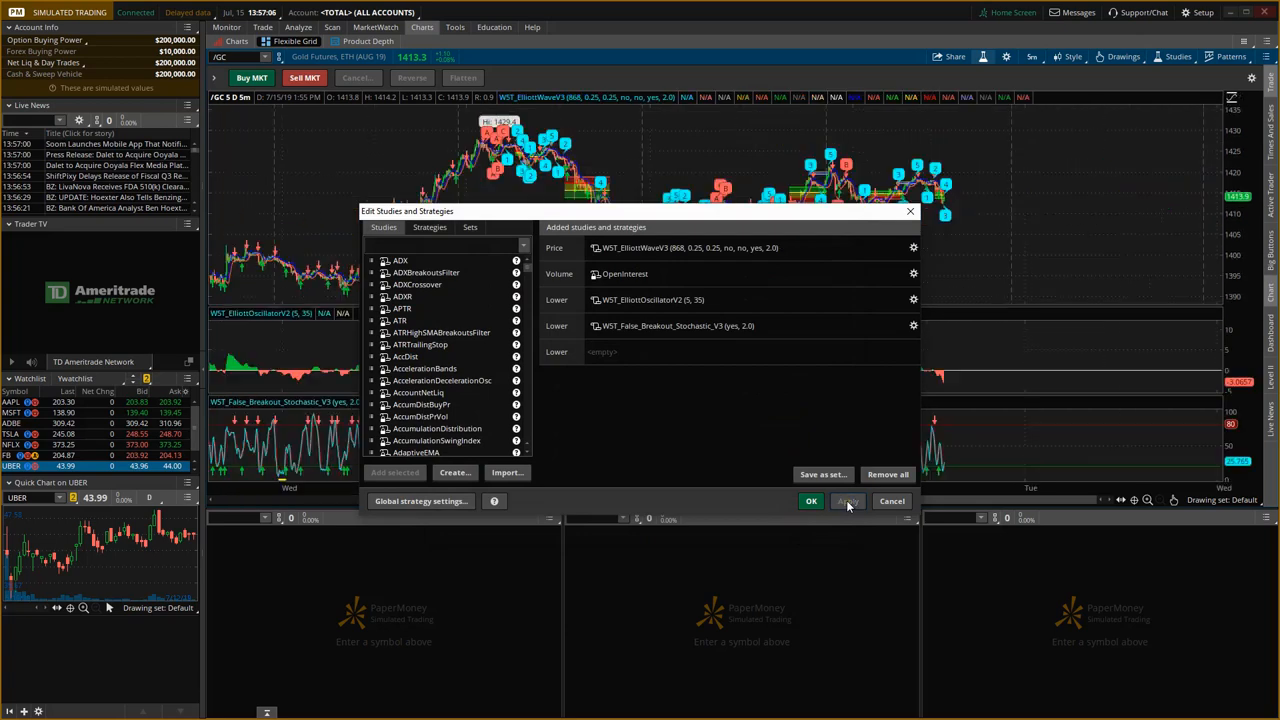
click(811, 501)
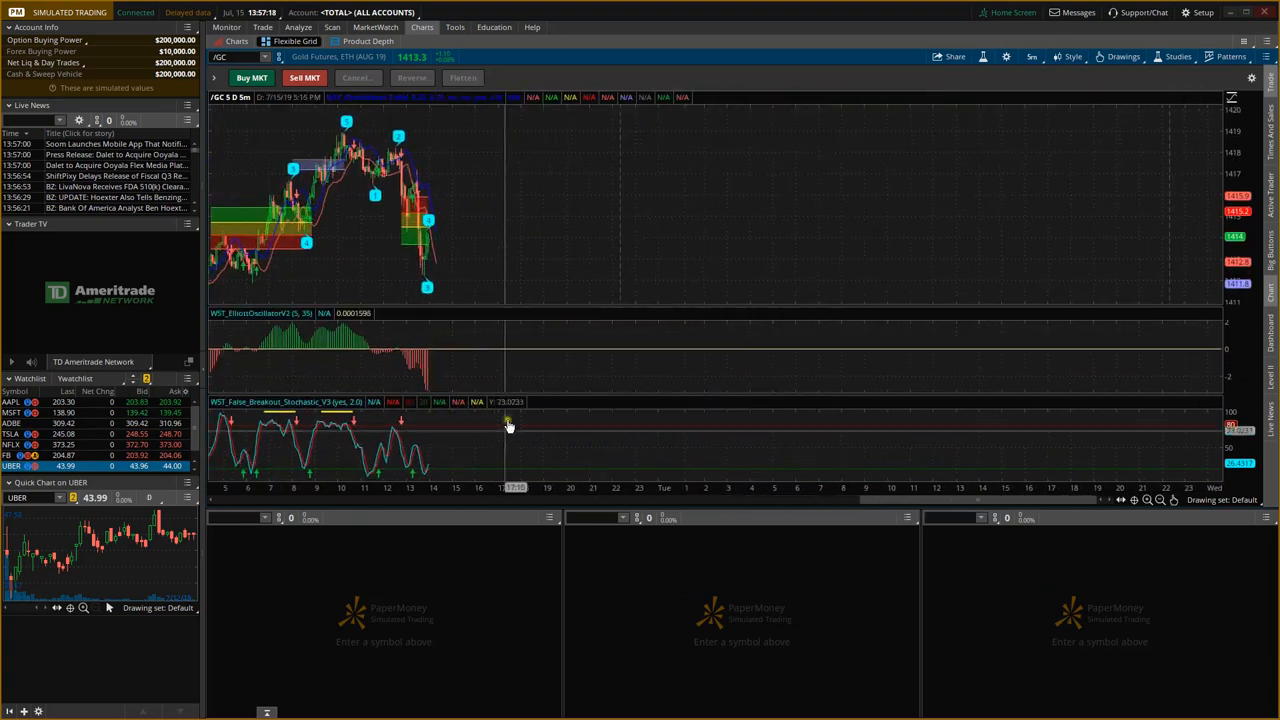
mouse_move(613, 158)
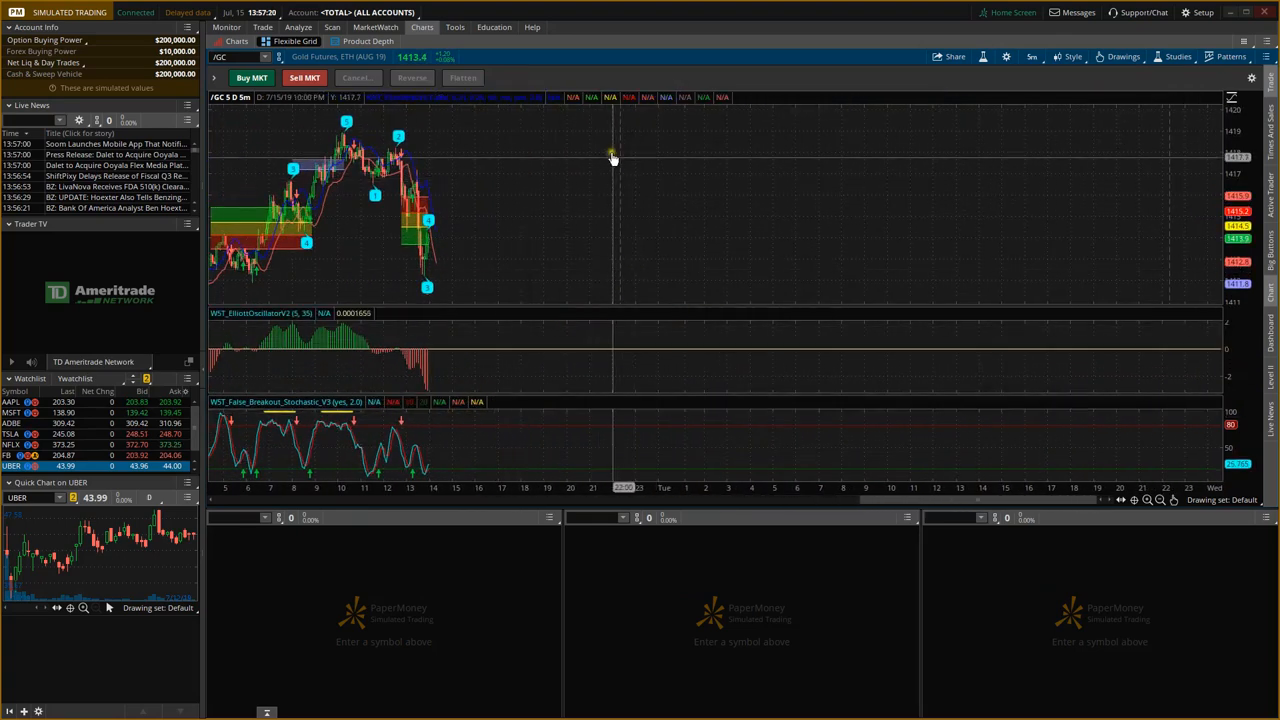
mouse_move(612, 158)
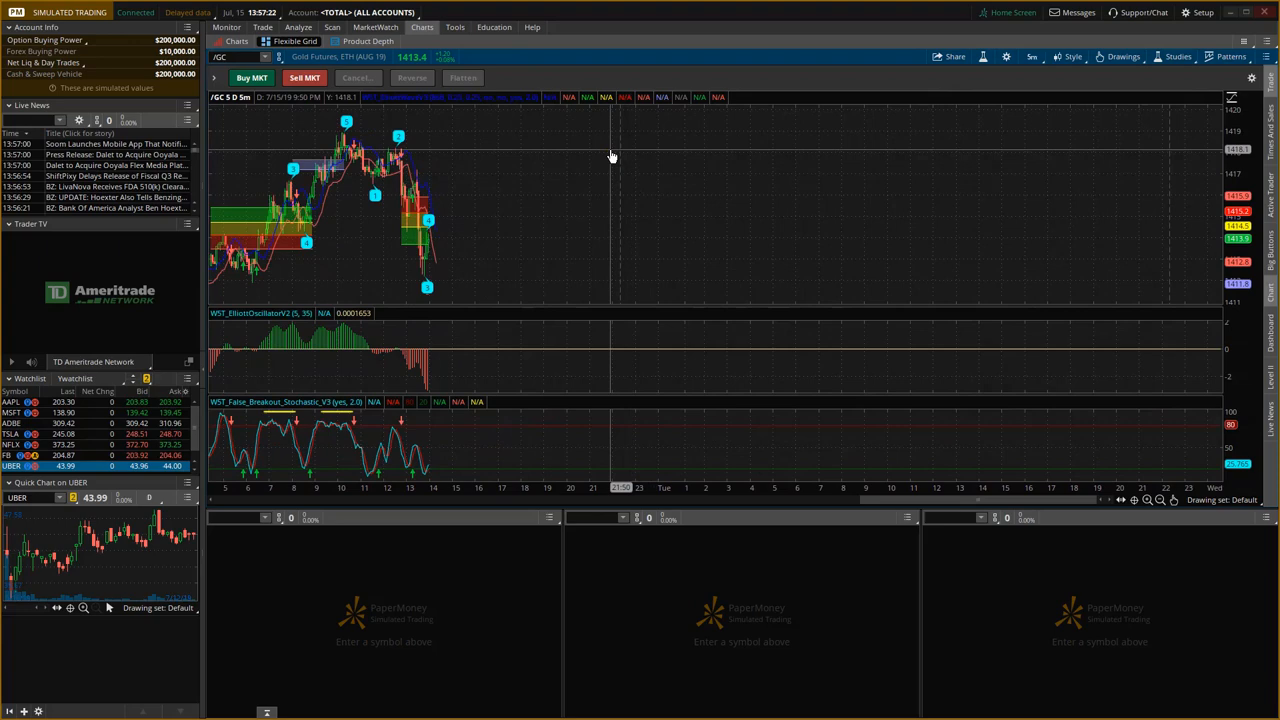
mouse_move(558, 347)
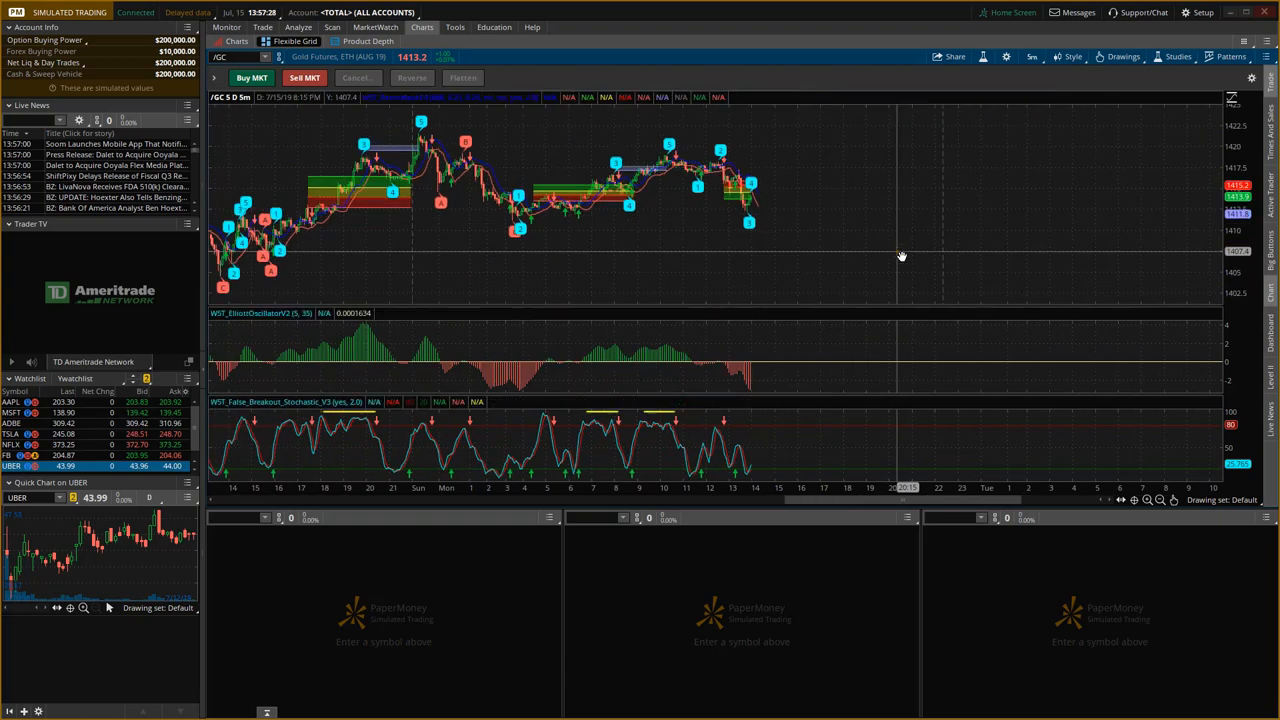
mouse_move(703, 266)
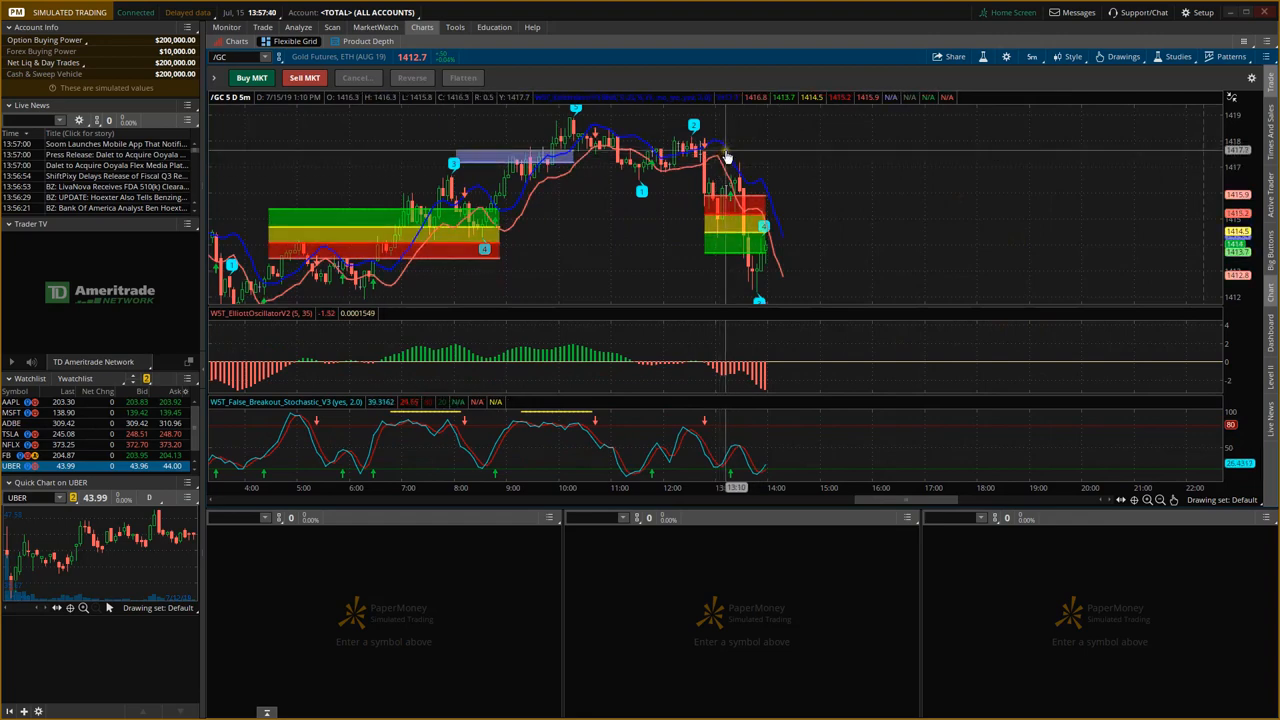
Right-click the Elliott Wave study on the chart to bring up its options
right_click(725, 158)
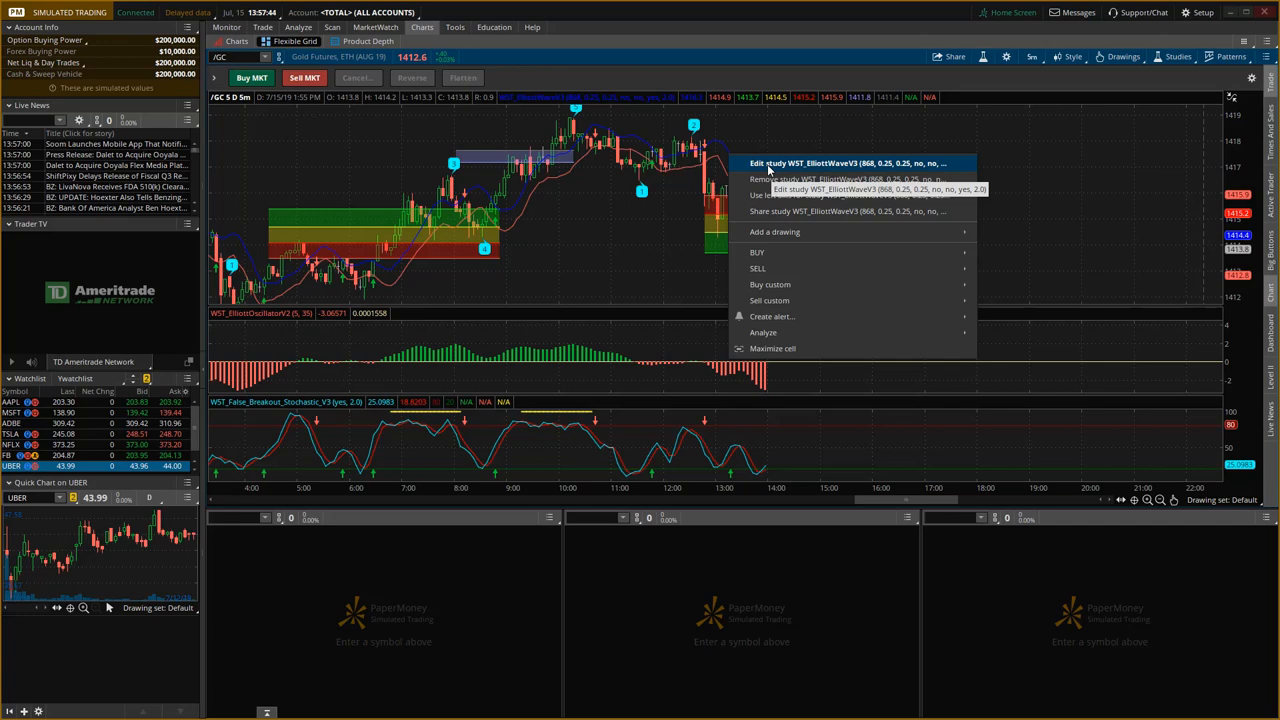
Give the Elliott Wave study a red loMa line of width 3 and a green hiMa line of width 3, then apply
click(845, 163)
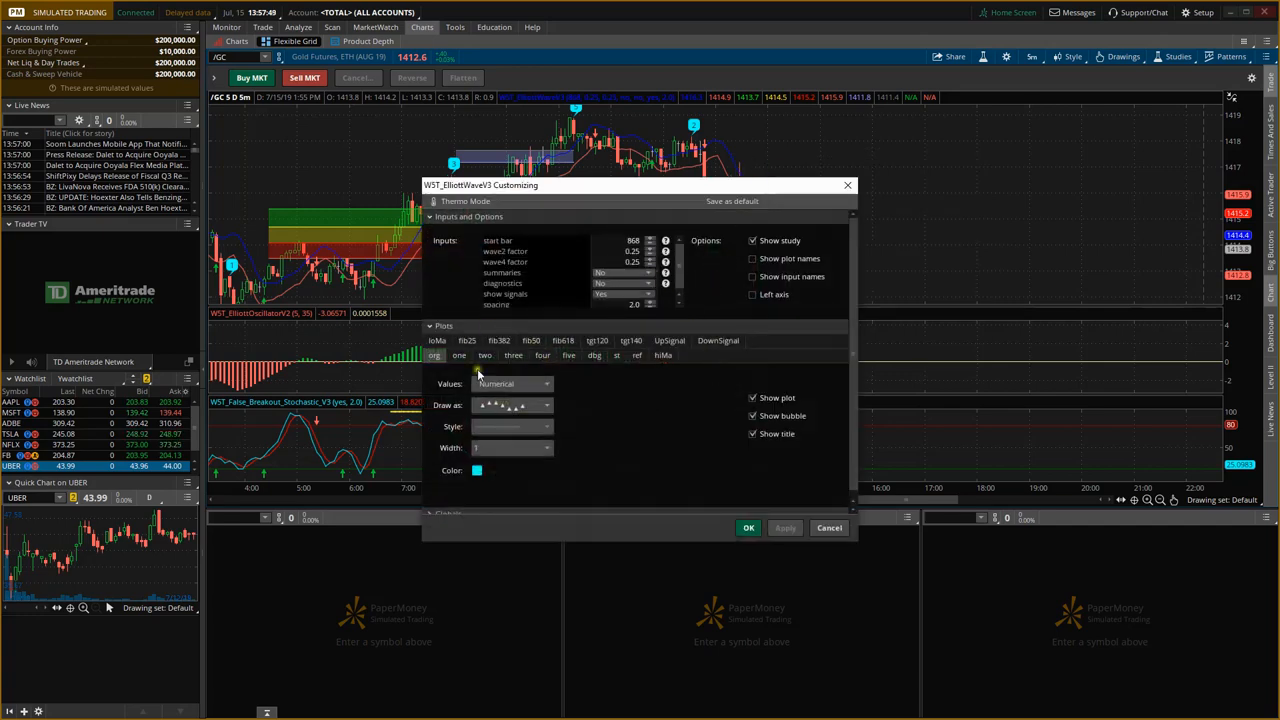
mouse_move(632, 432)
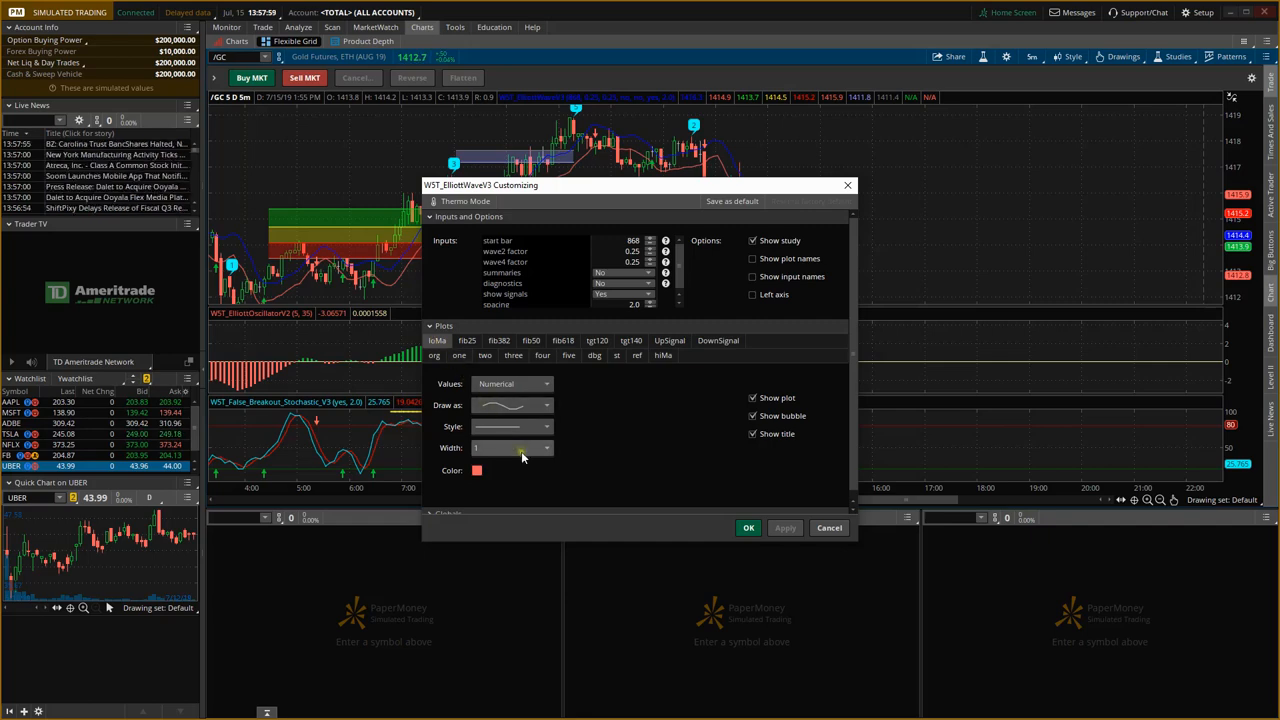
click(510, 447)
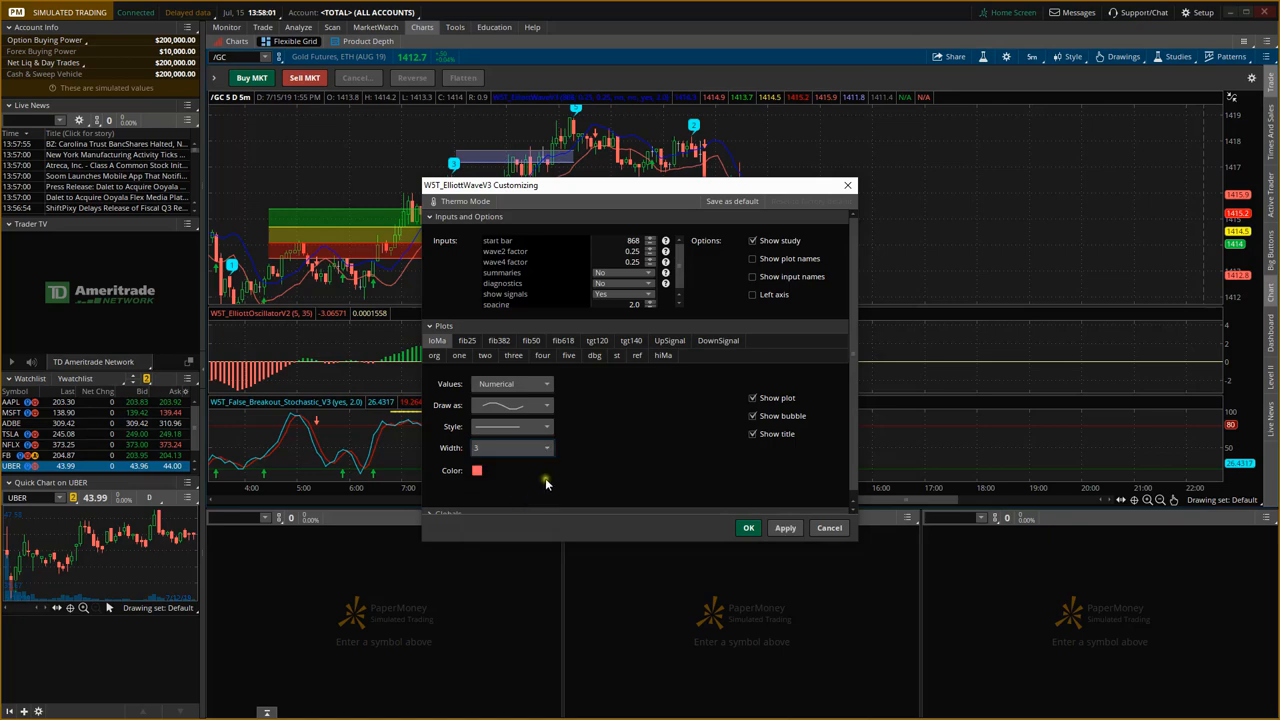
click(662, 355)
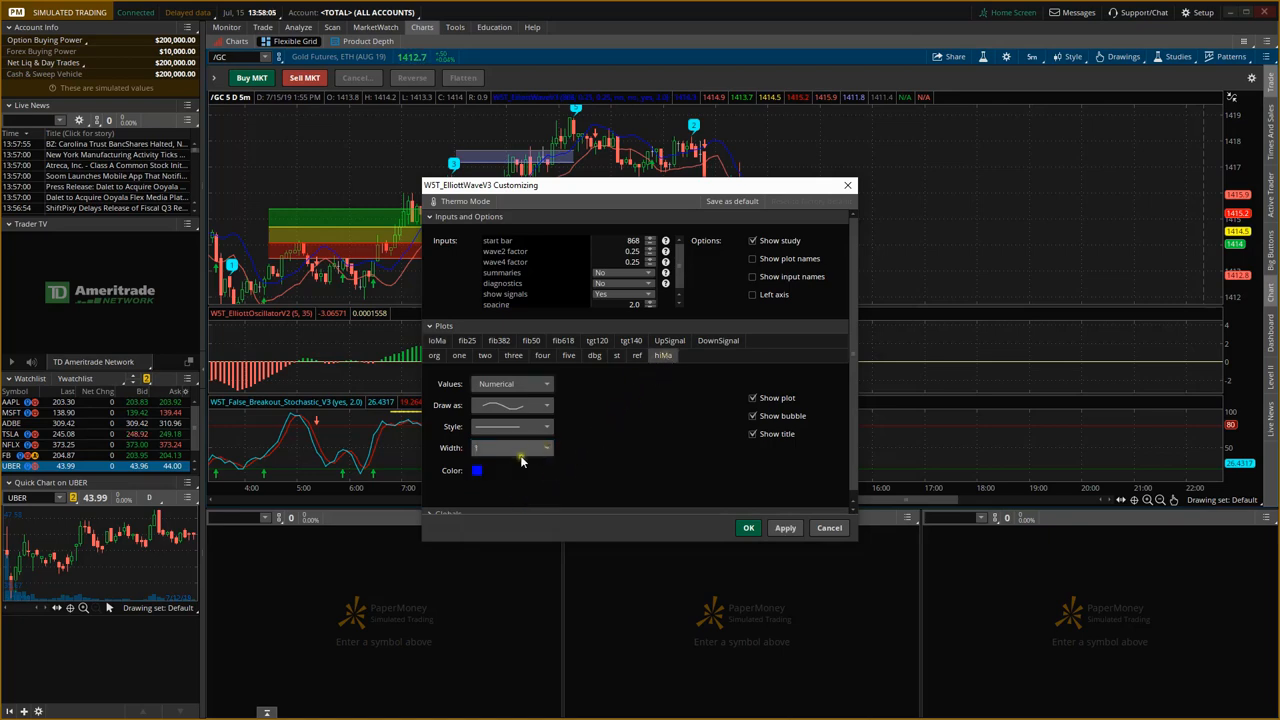
click(478, 470)
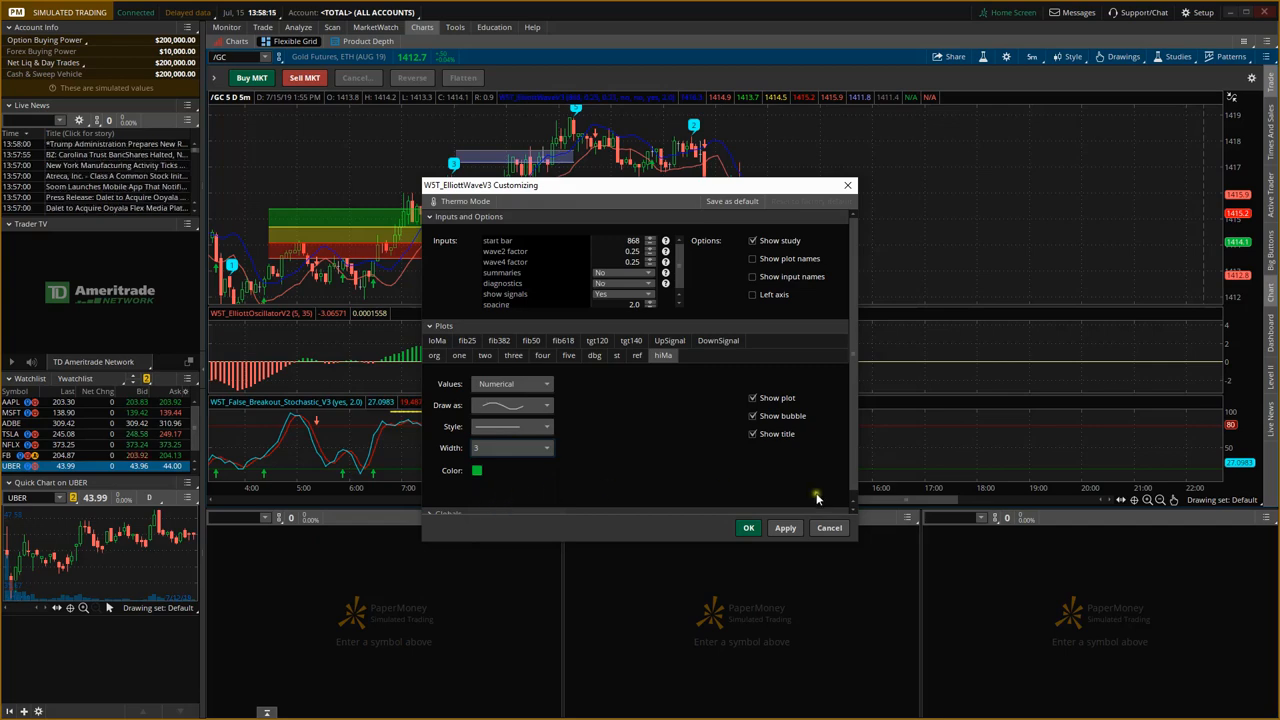
click(785, 528)
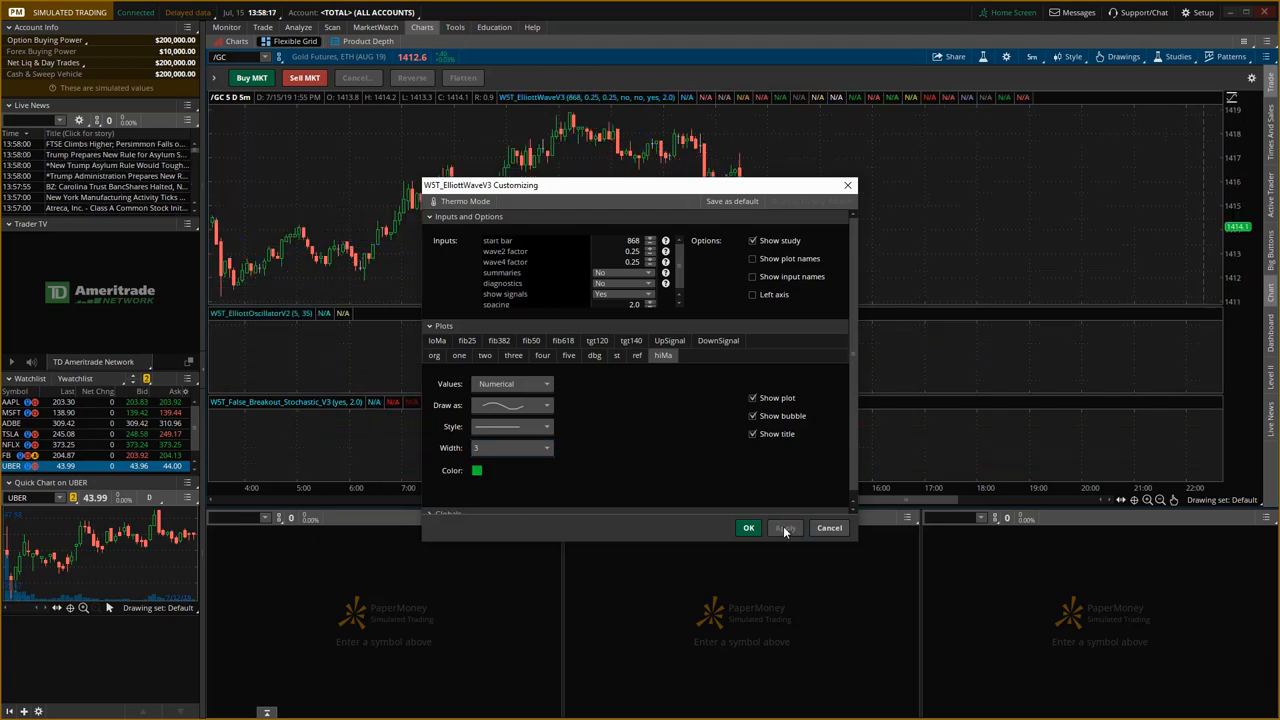
click(748, 528)
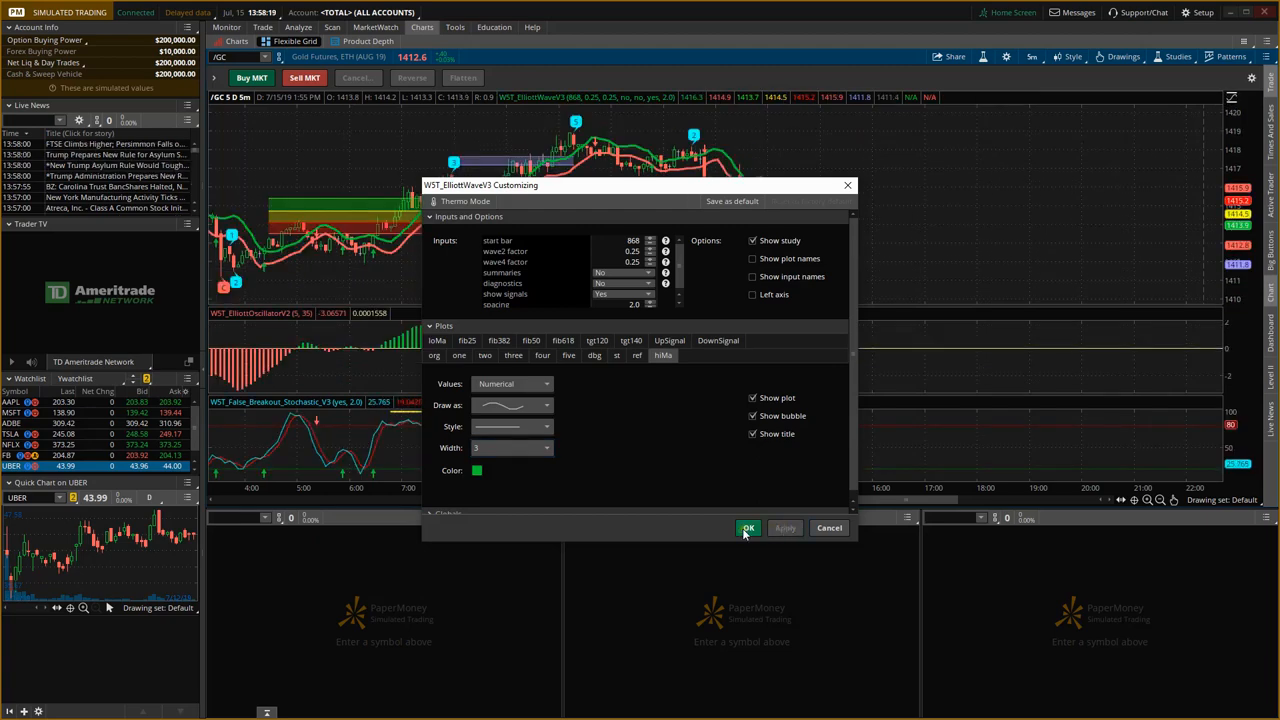
Confirm with OK to close the WST_ElliottWaveV3 Customizing dialog
click(748, 528)
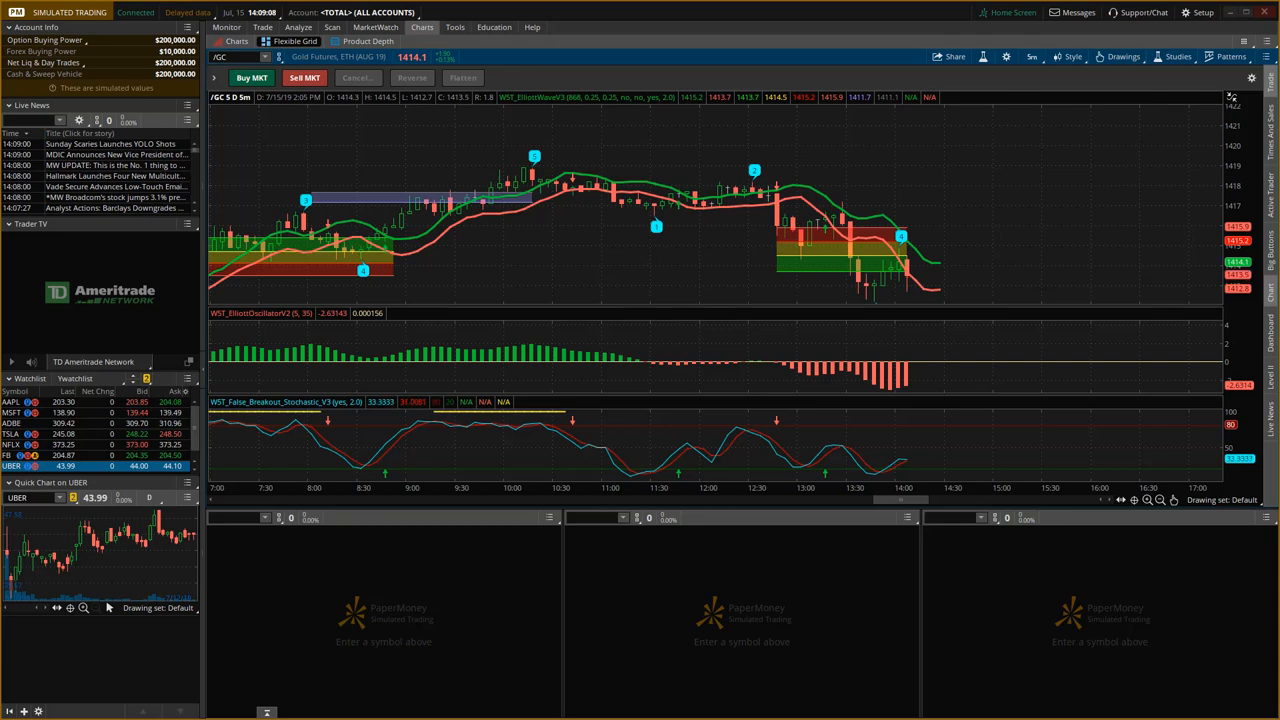
mouse_move(1155, 200)
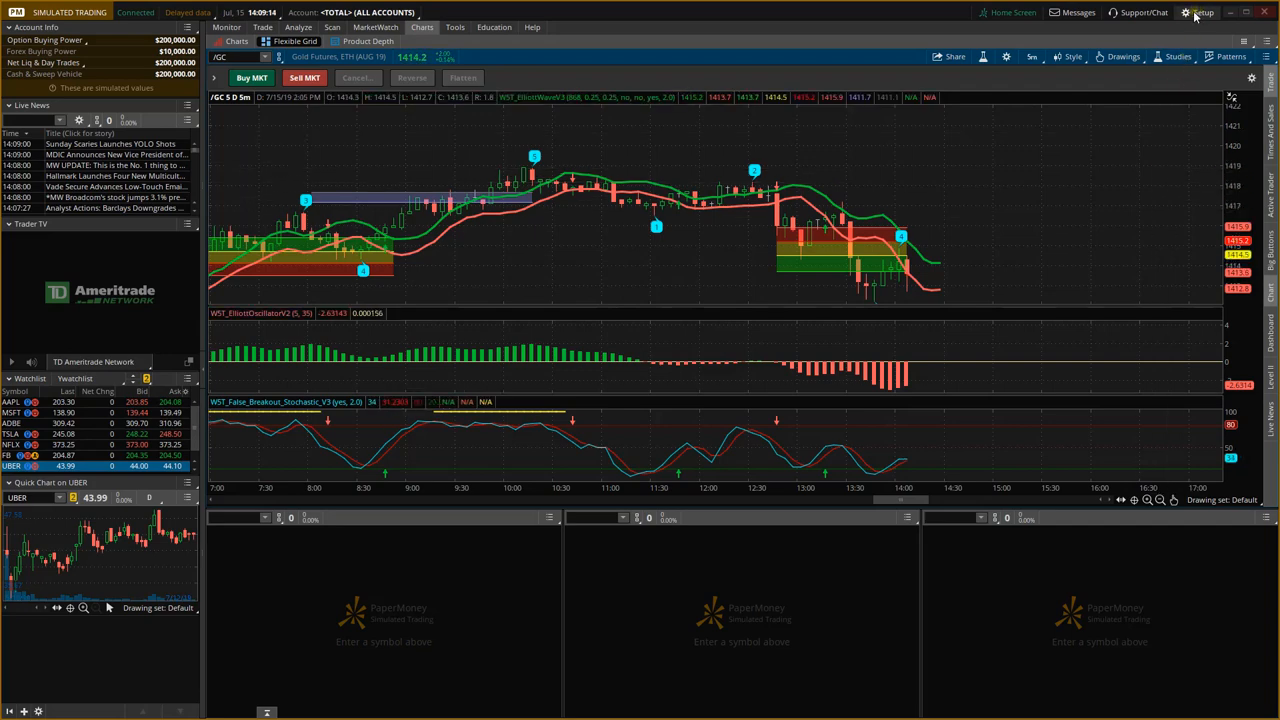
Save the layout as a new workspace named 'tradethefithhstudy' via Setup > Save Workspace as
click(1198, 12)
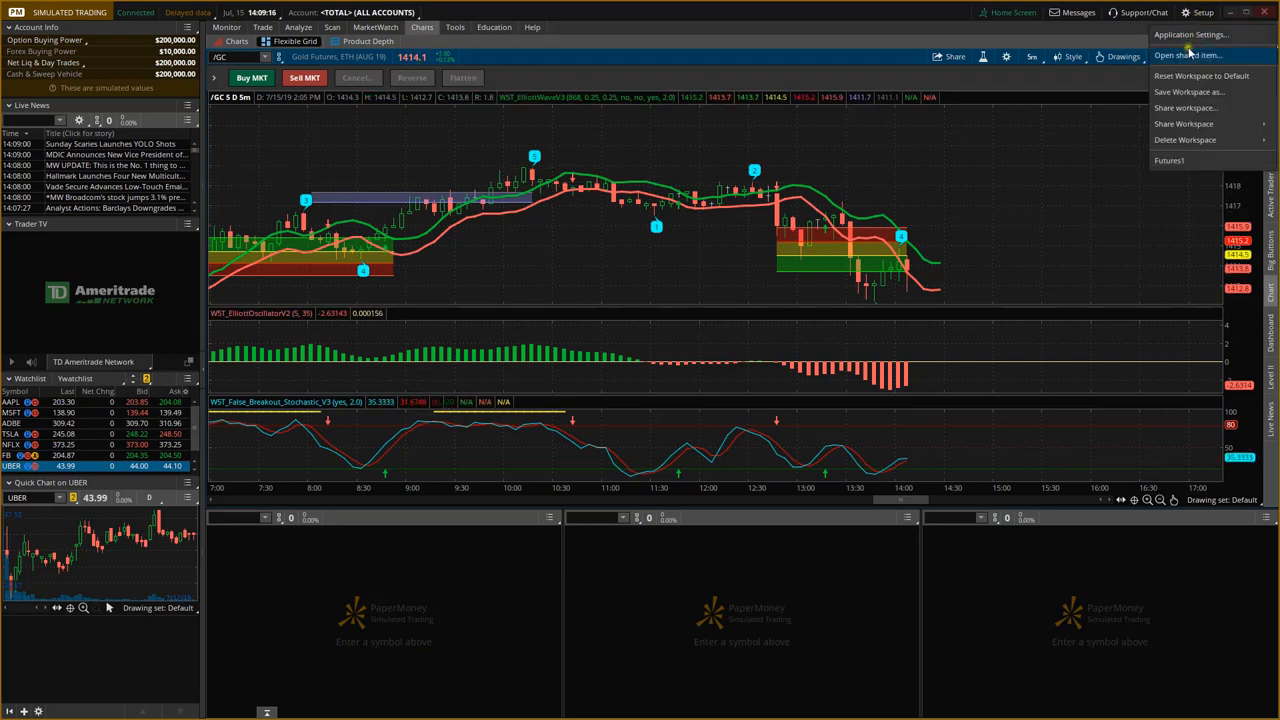
mouse_move(1189, 91)
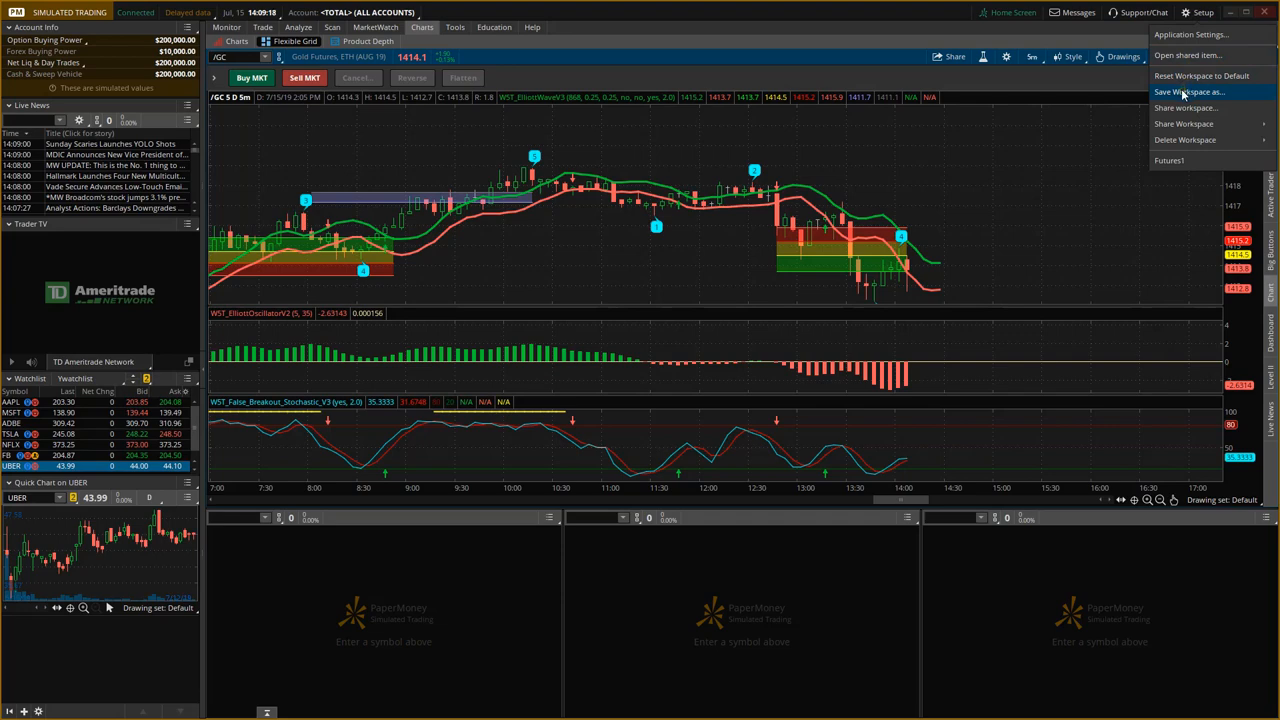
click(1189, 91)
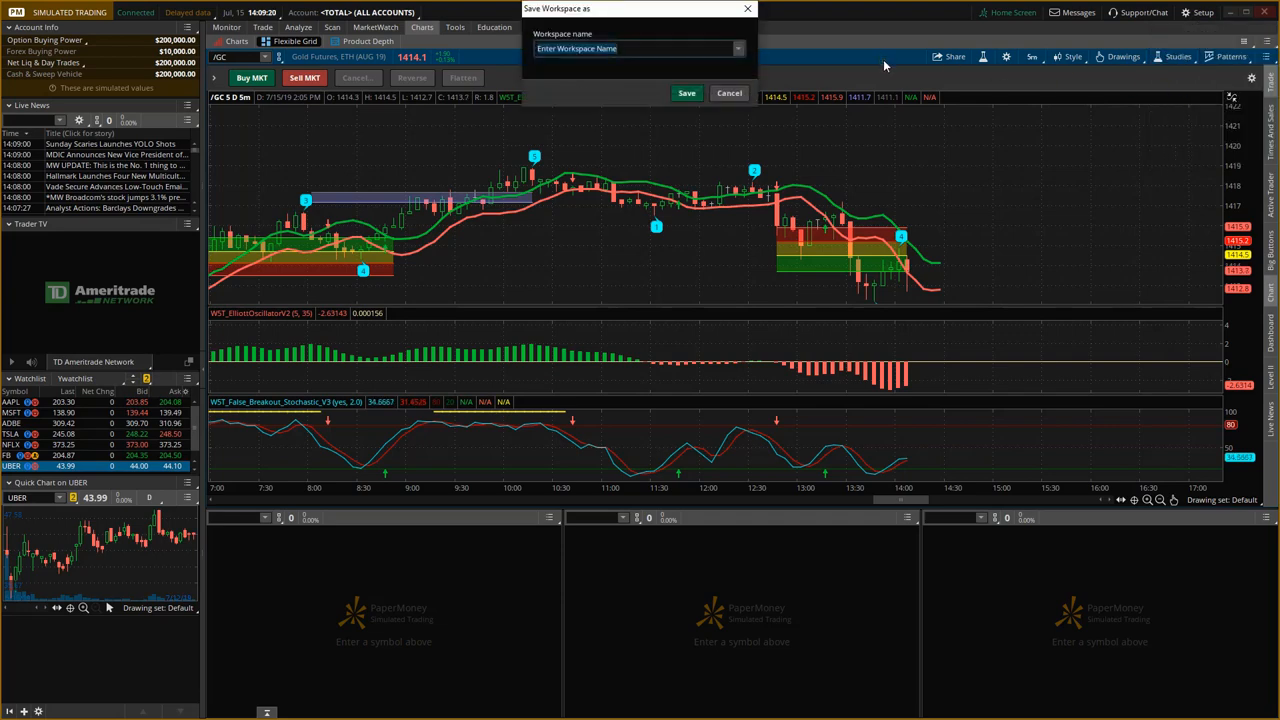
text(tradethefith)
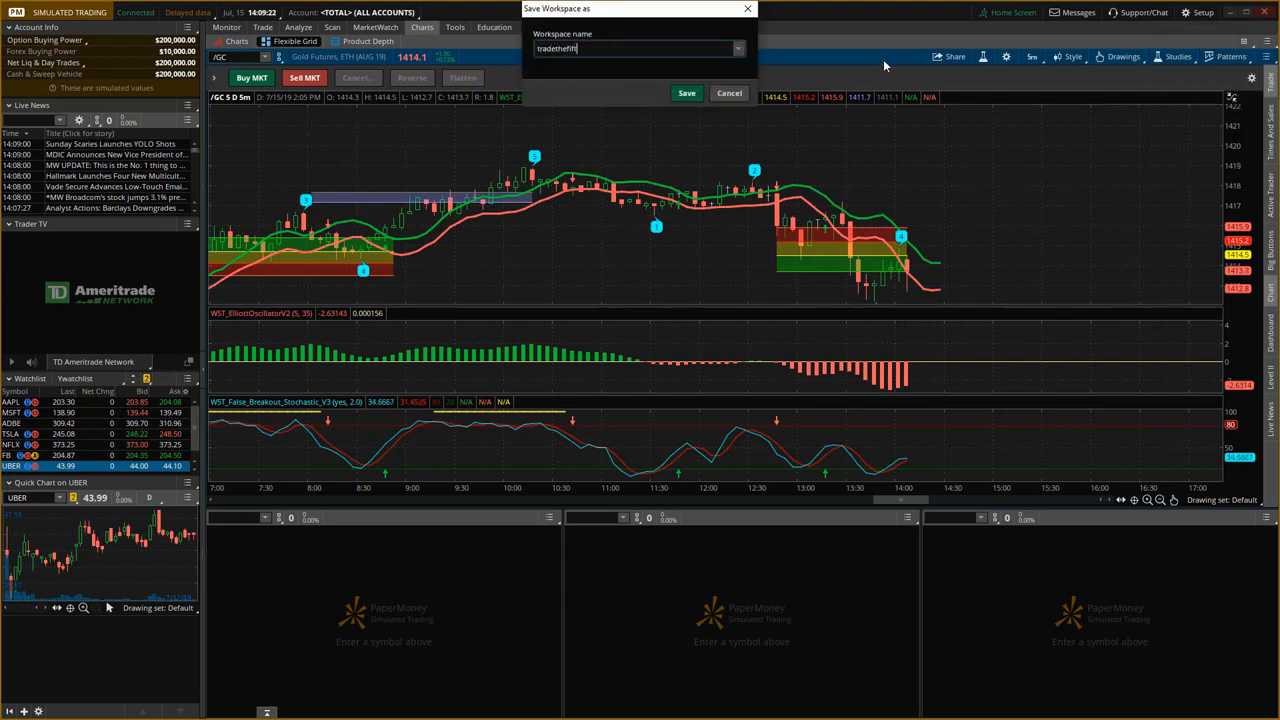
text(hstudy)
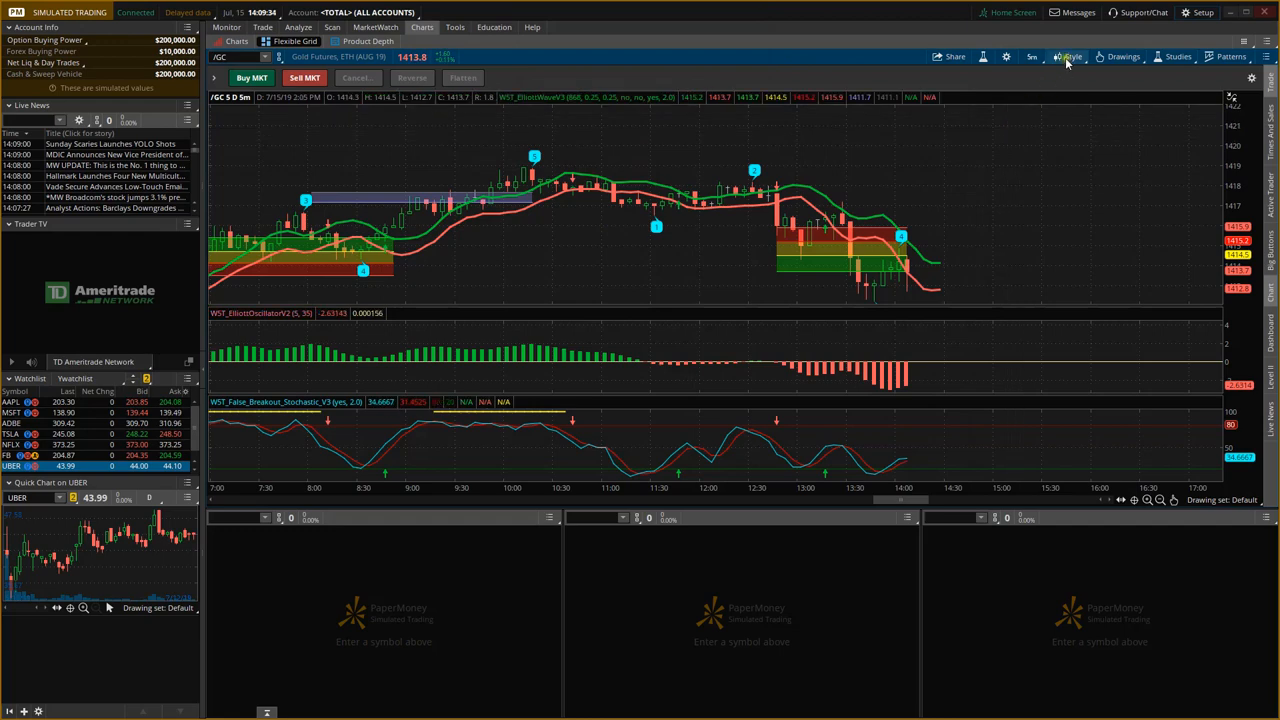
Save the chart style as 'tradethefifthstyle' with patterns and study set included
click(1069, 56)
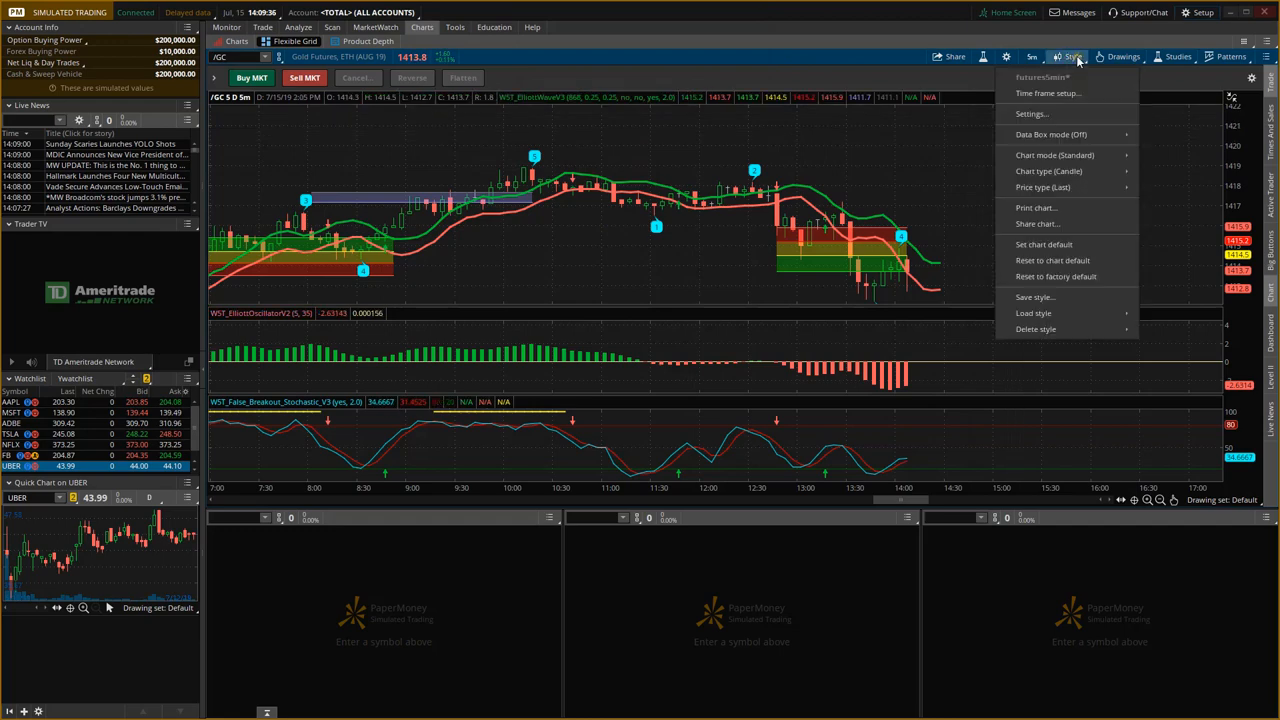
mouse_move(1035, 297)
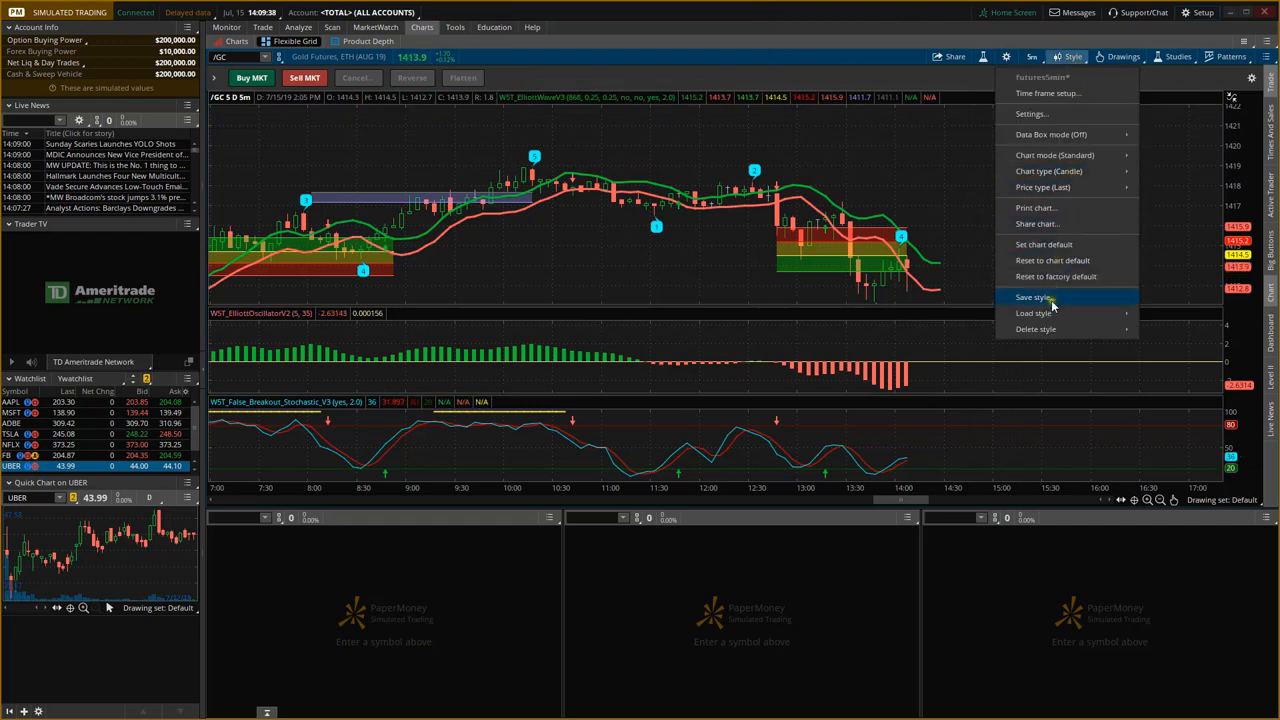
click(1035, 297)
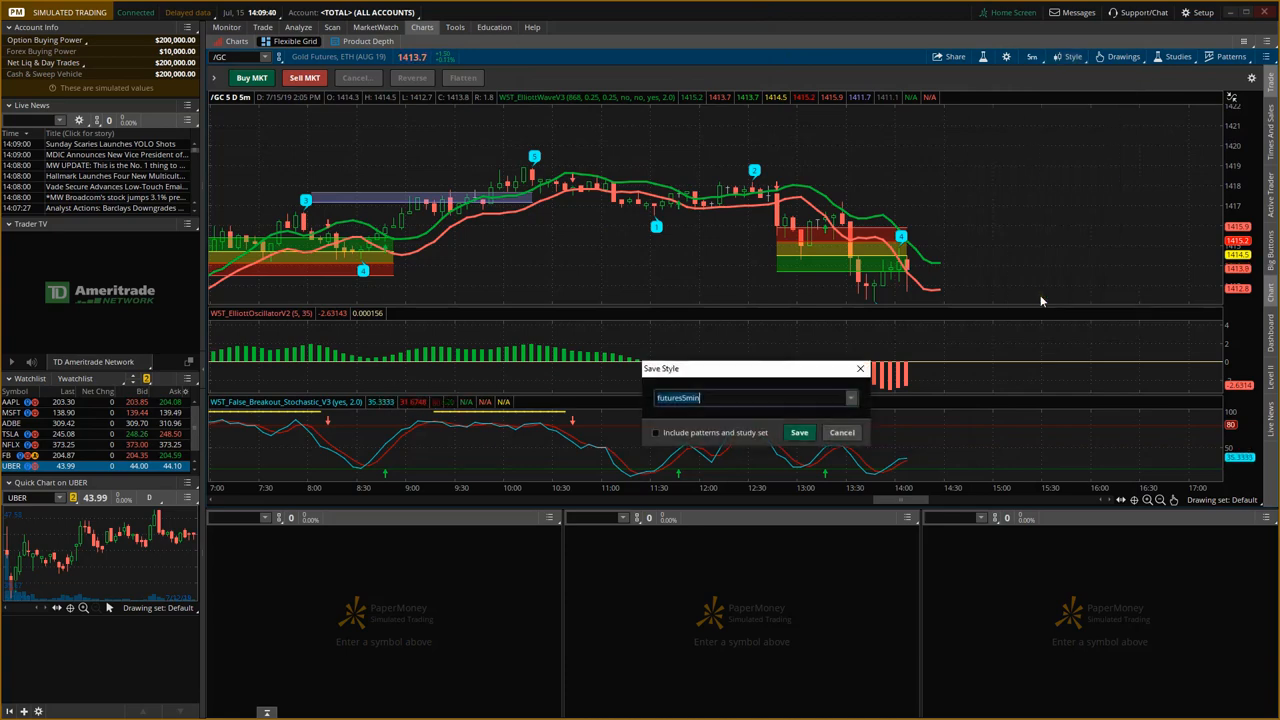
text(tradethefifthstyle)
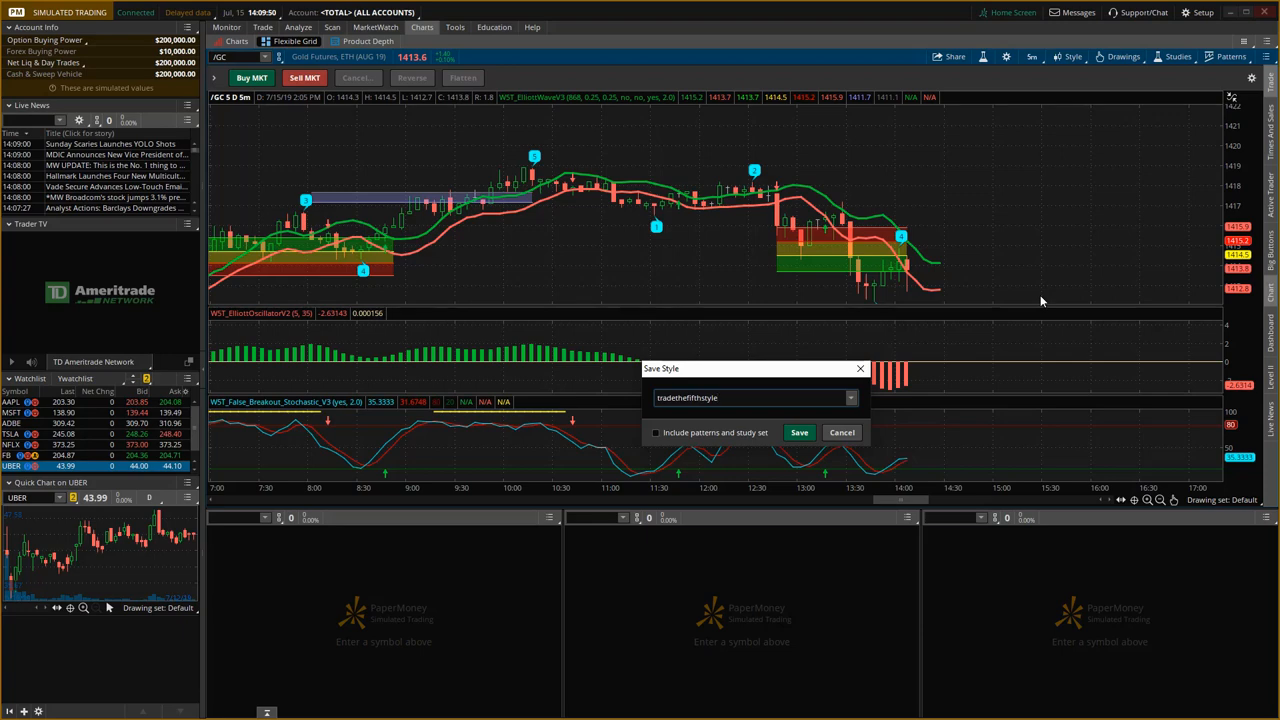
click(655, 432)
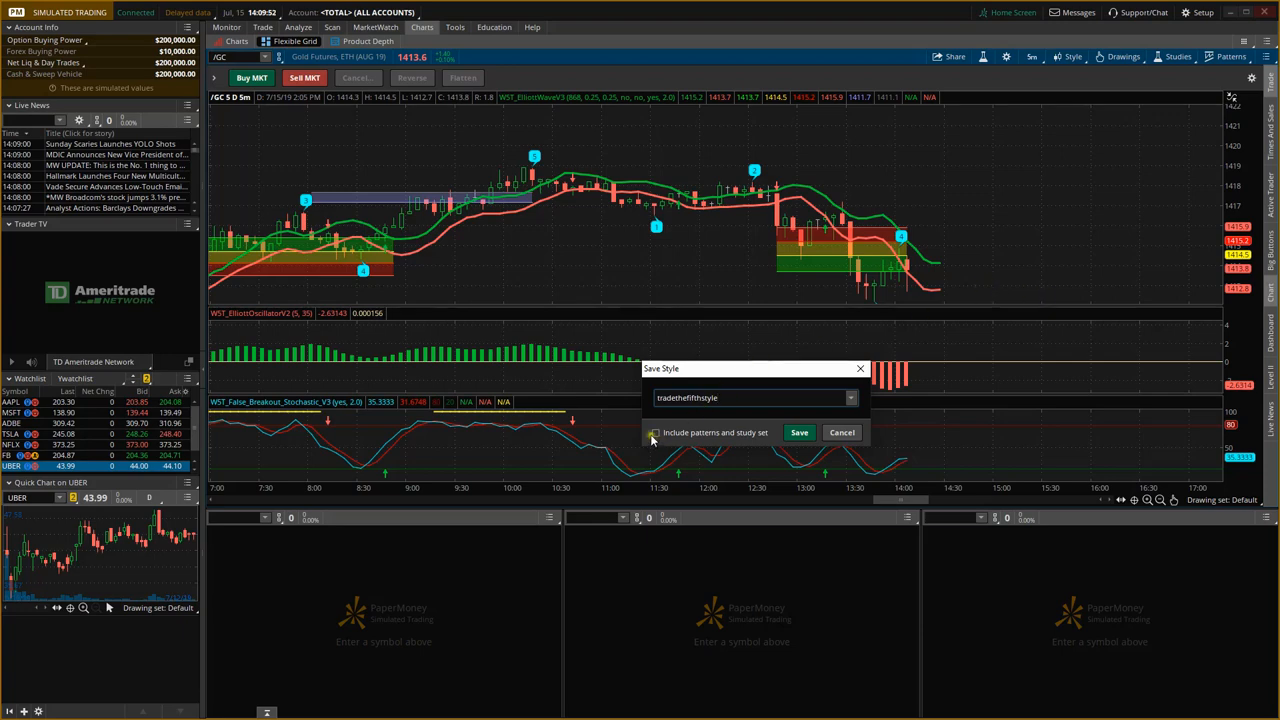
click(653, 432)
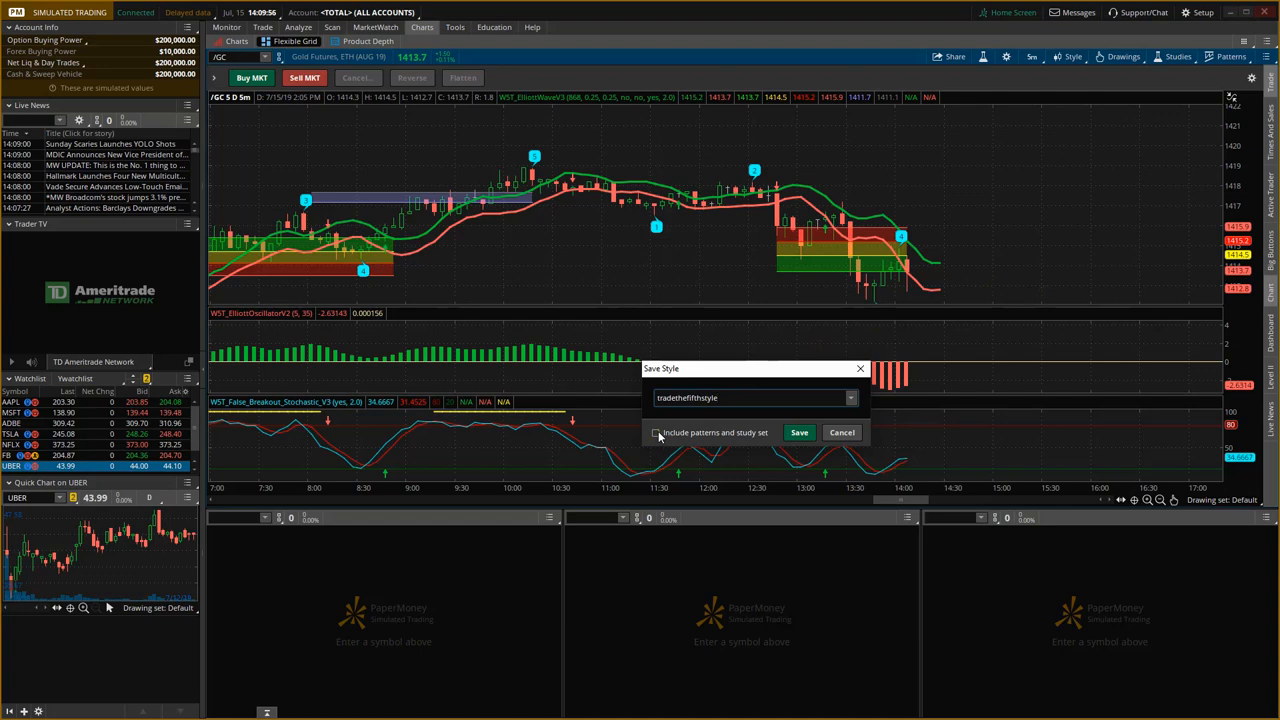
click(657, 432)
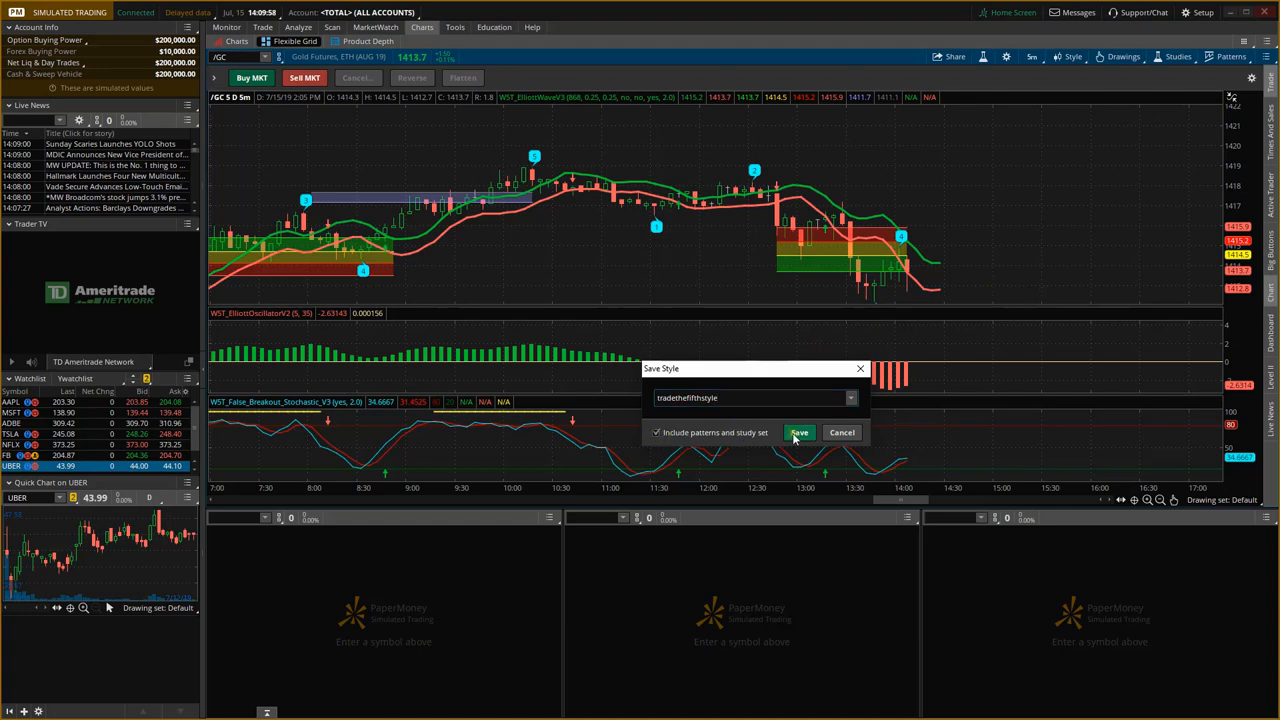
click(799, 432)
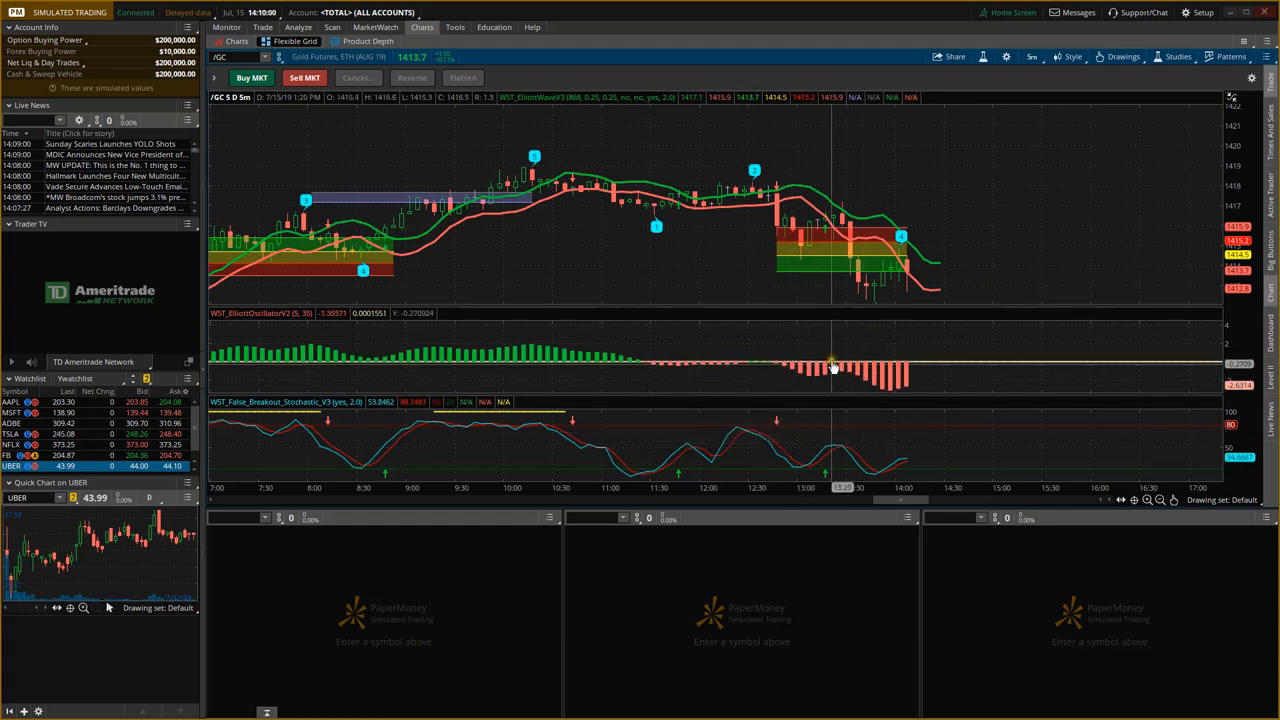
mouse_move(1060, 273)
text(/SI)
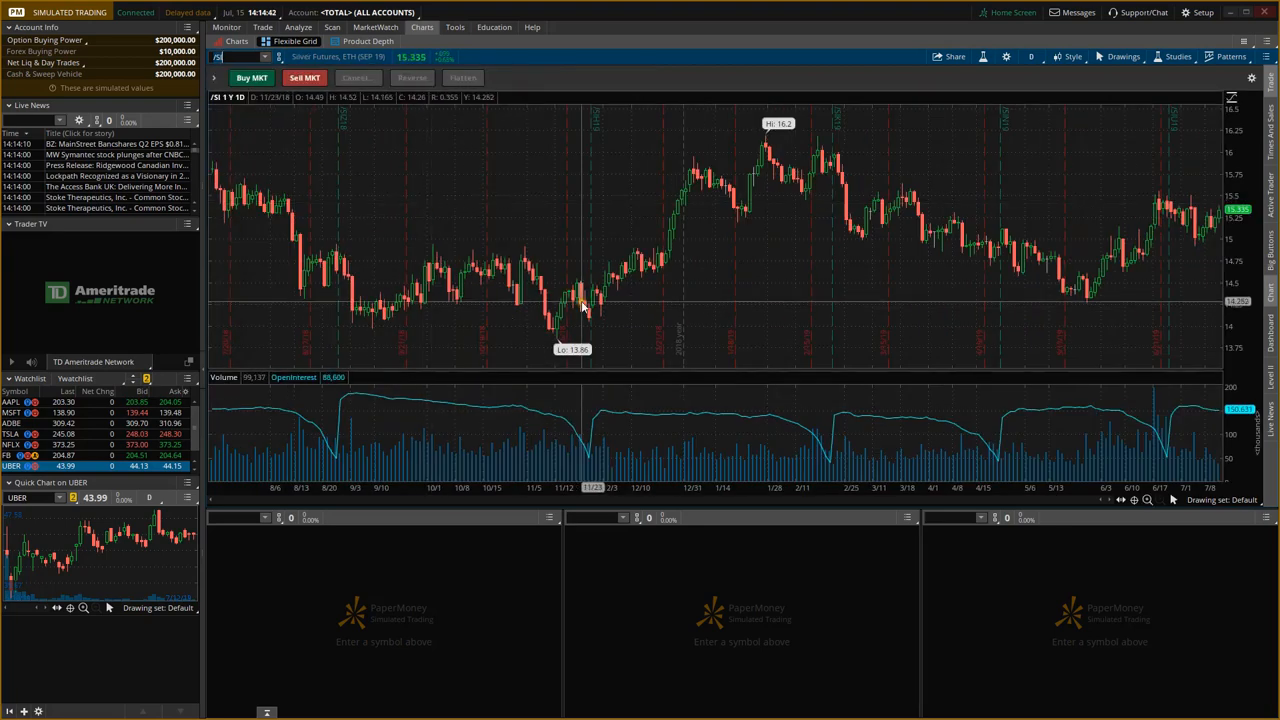
mouse_move(592, 300)
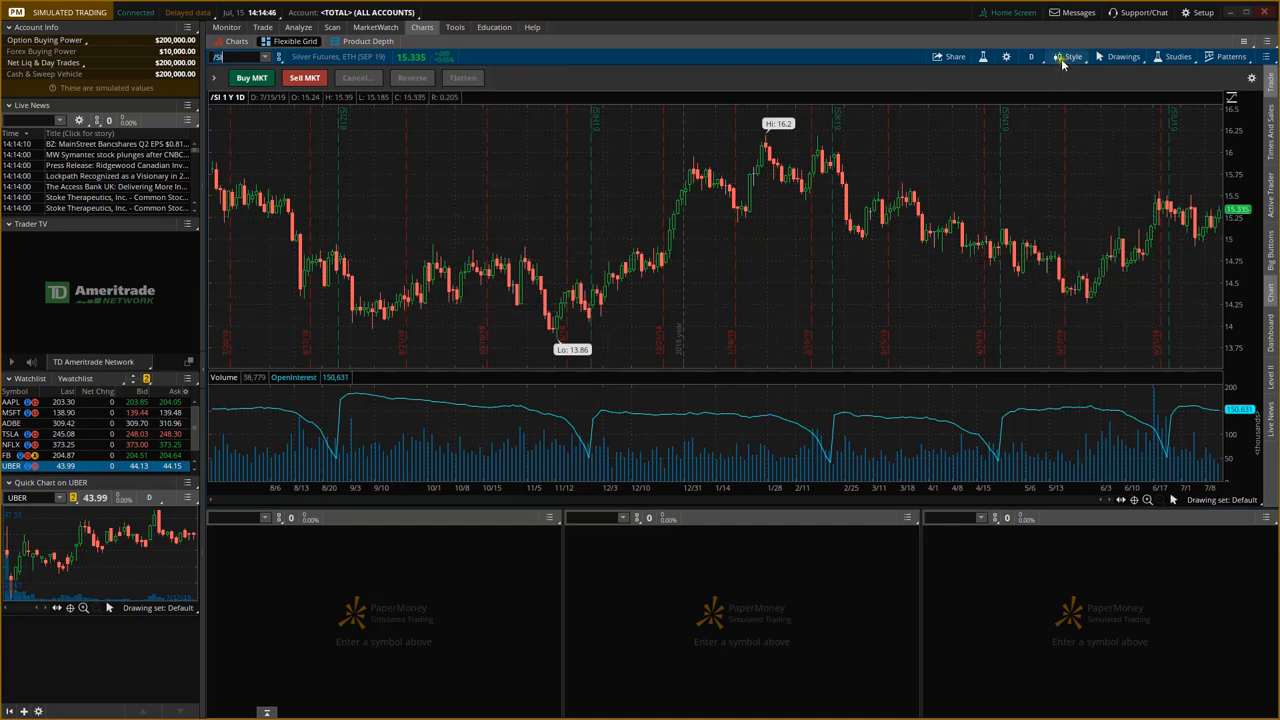
Load the saved tradethefifthstyle onto the silver futures chart, adding the three WST studies
click(1071, 56)
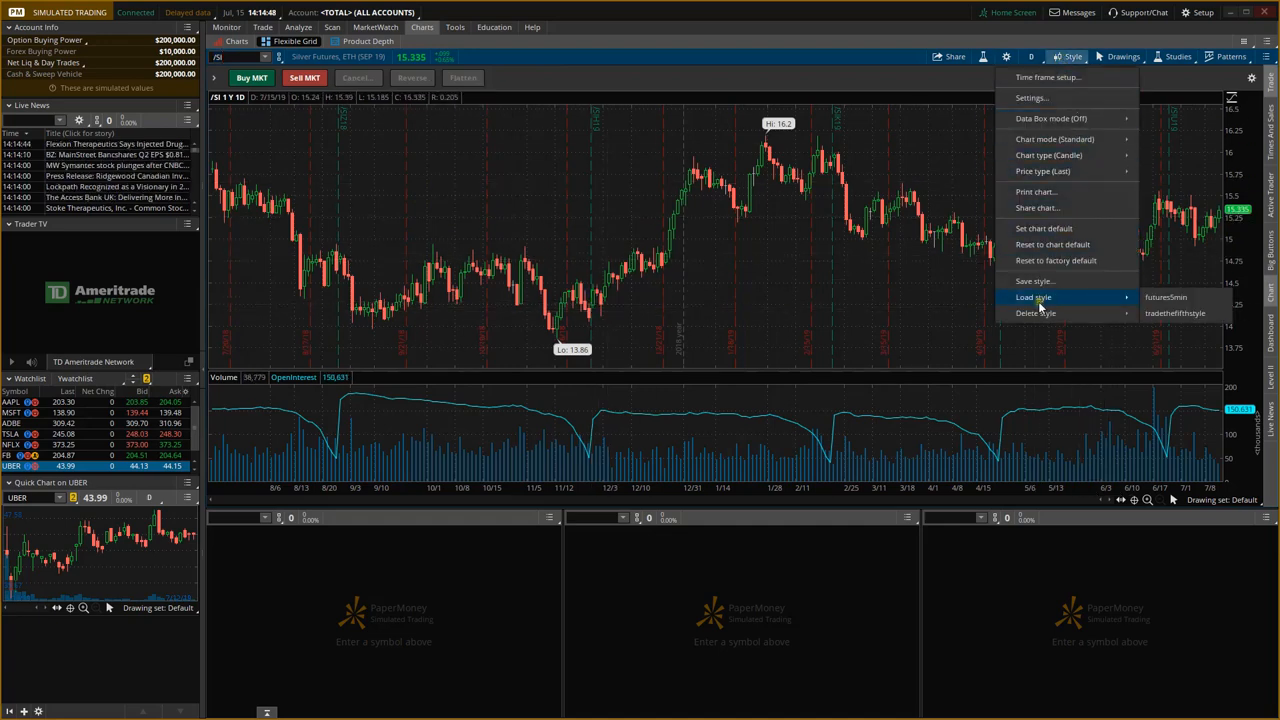
mouse_move(1175, 313)
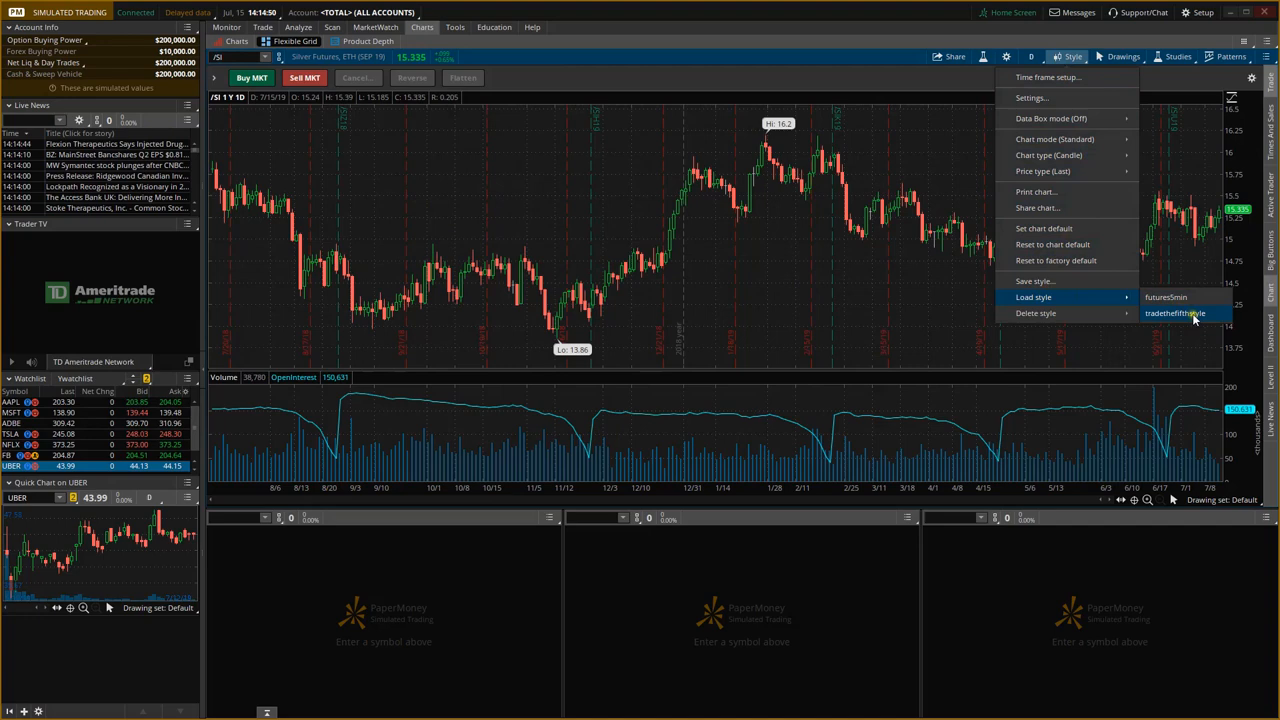
click(1175, 313)
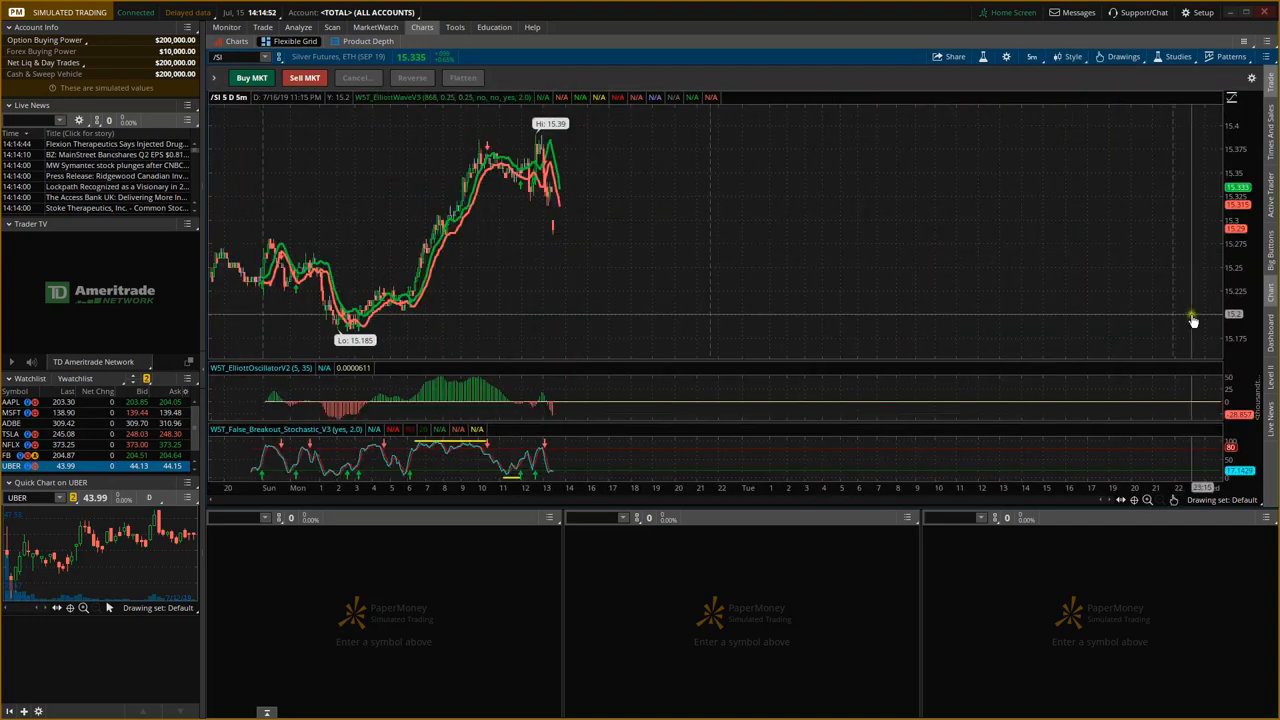